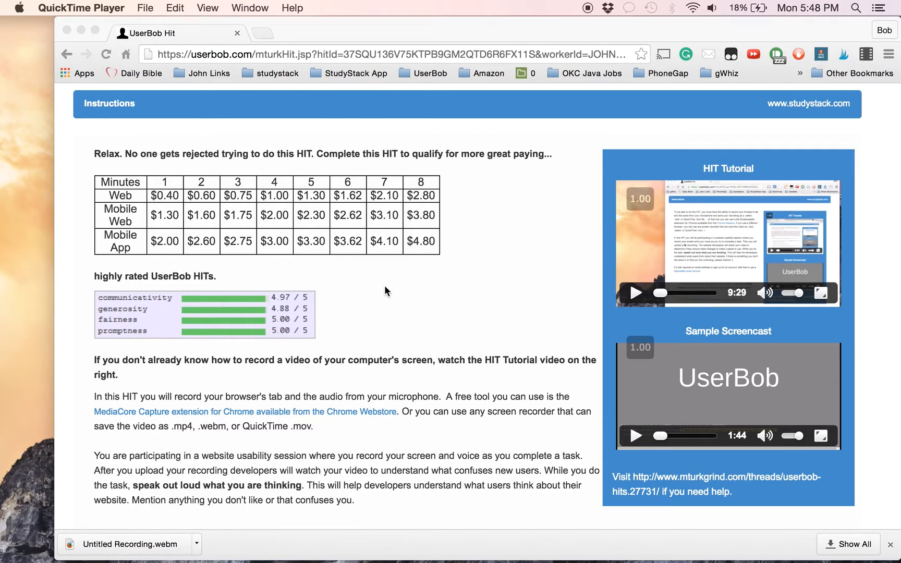
{"action": "mouse_move", "coordinate": [223, 226]}
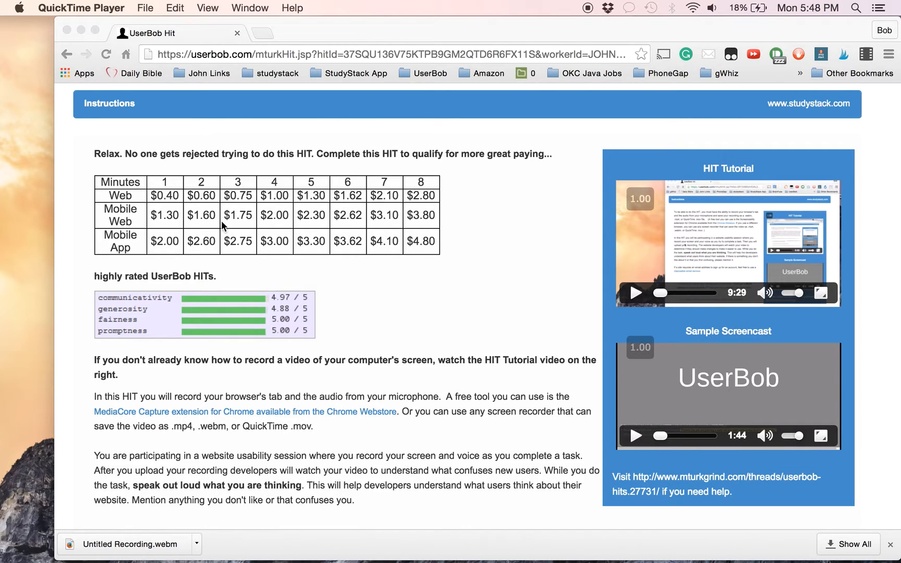
{"action": "mouse_move", "coordinate": [94, 161]}
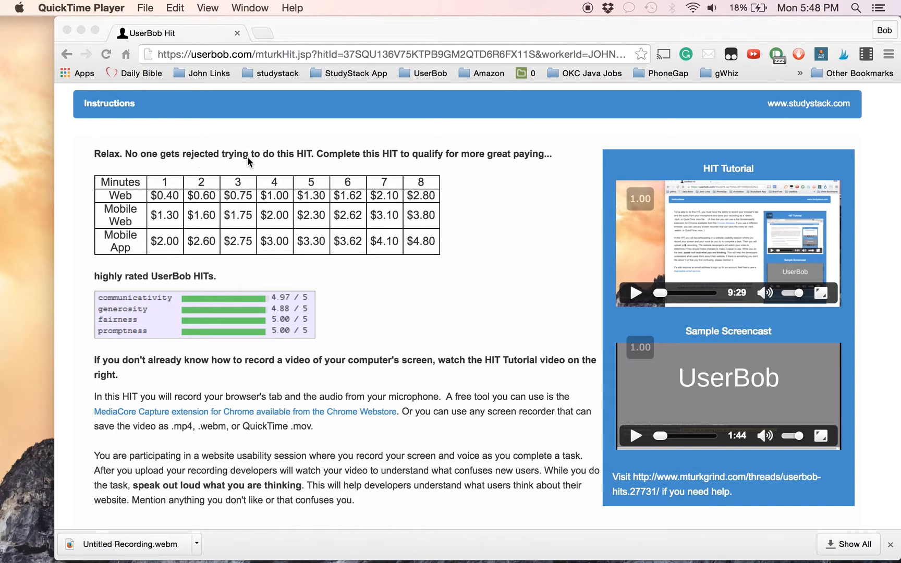
{"action": "mouse_move", "coordinate": [317, 166]}
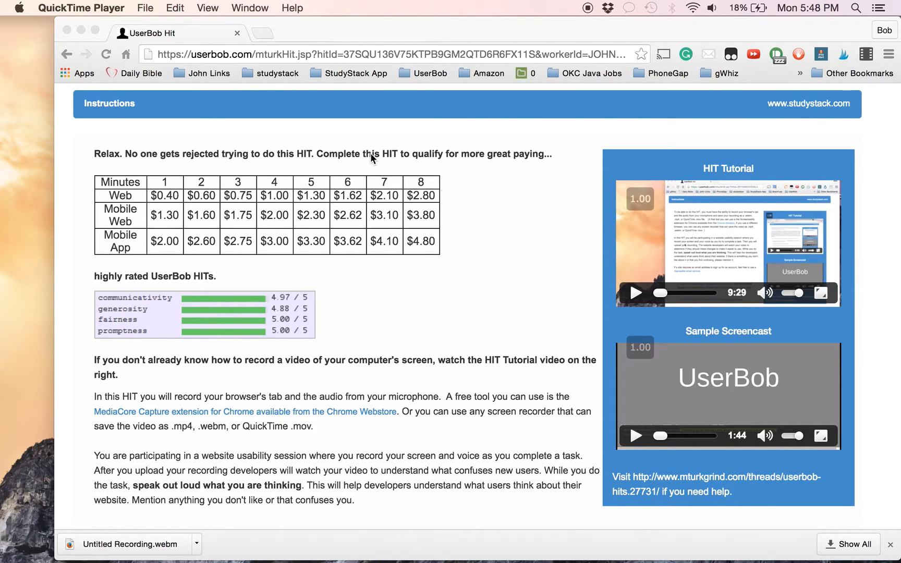
{"action": "mouse_move", "coordinate": [417, 189]}
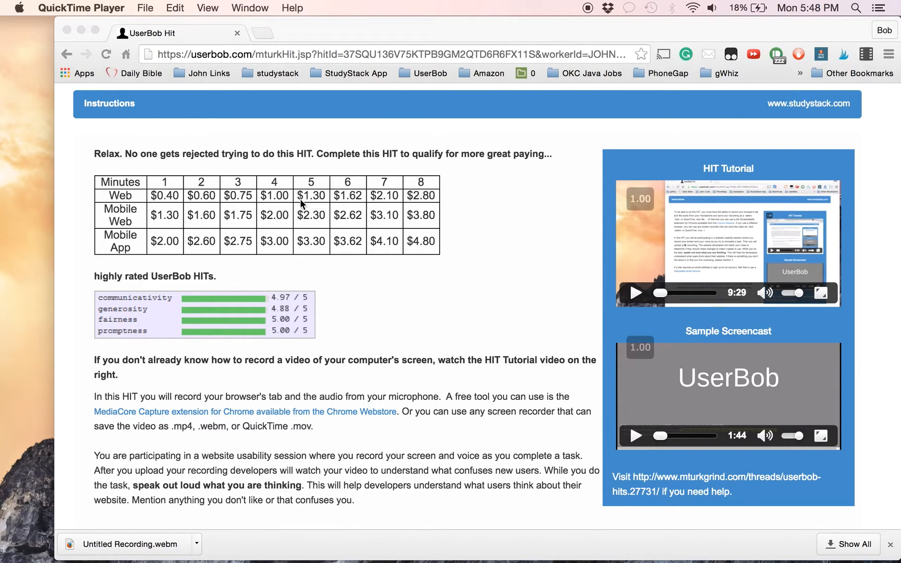
{"action": "mouse_move", "coordinate": [223, 271]}
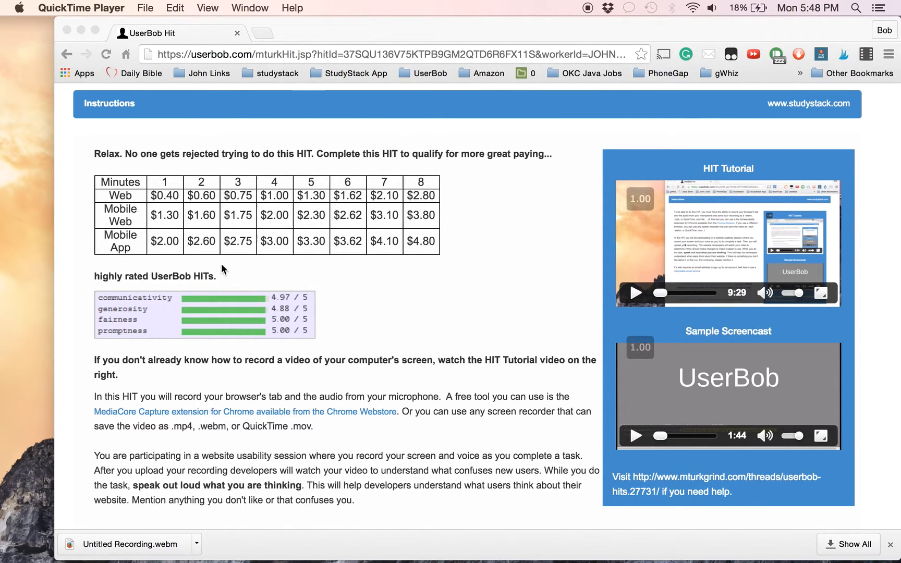
{"action": "mouse_move", "coordinate": [250, 217]}
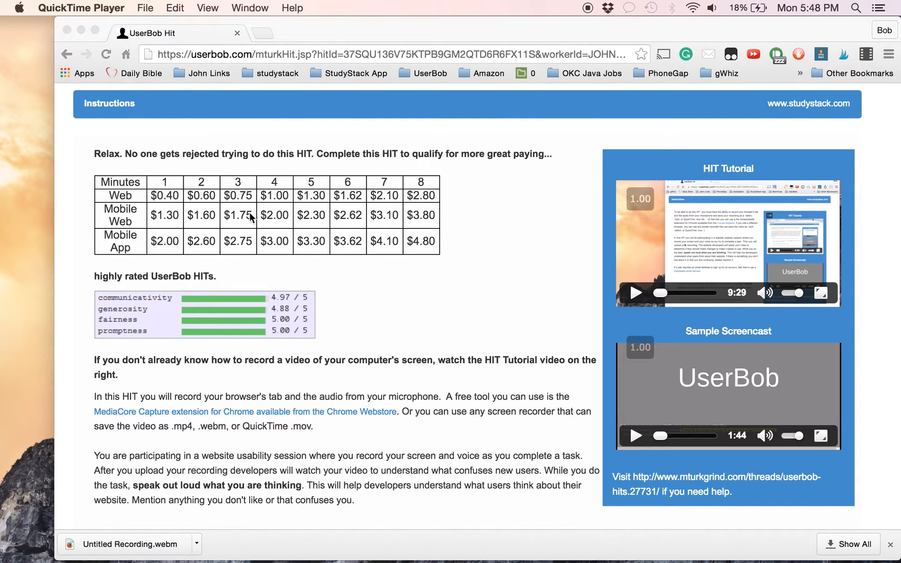
{"action": "mouse_move", "coordinate": [168, 187]}
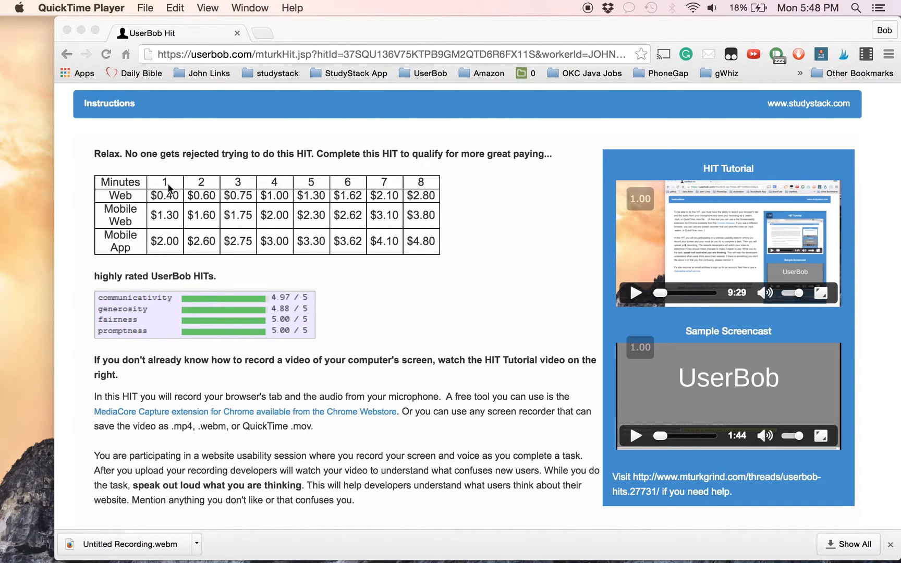
{"action": "mouse_move", "coordinate": [418, 189]}
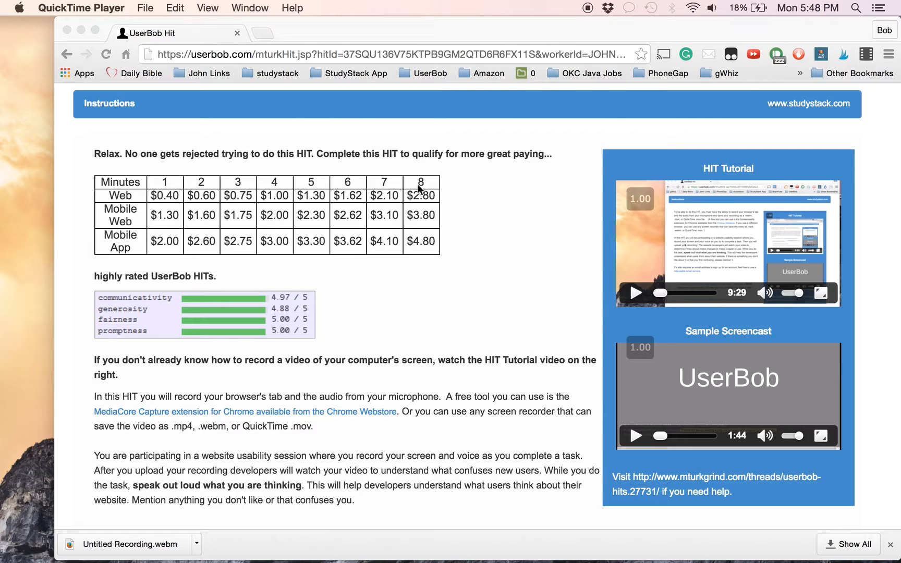
{"action": "mouse_move", "coordinate": [311, 257]}
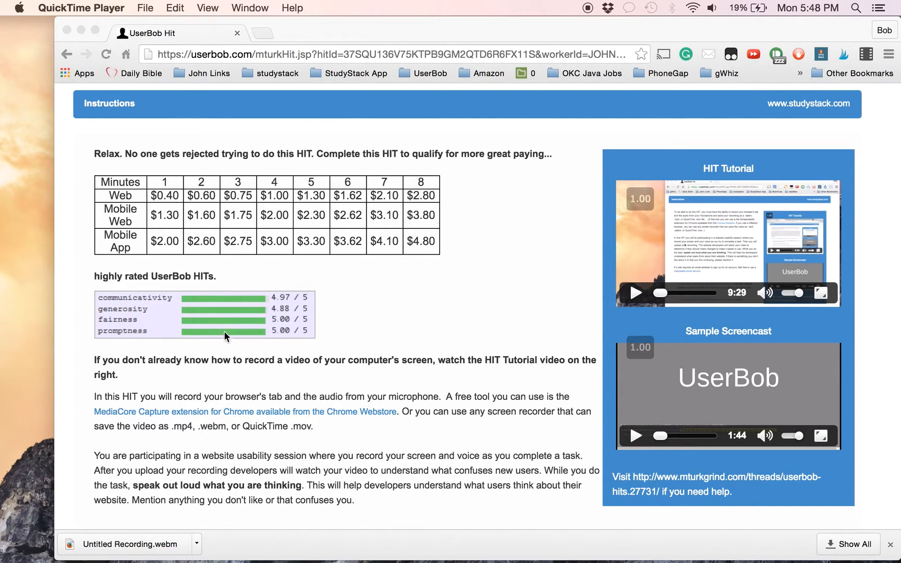
{"action": "mouse_move", "coordinate": [234, 324]}
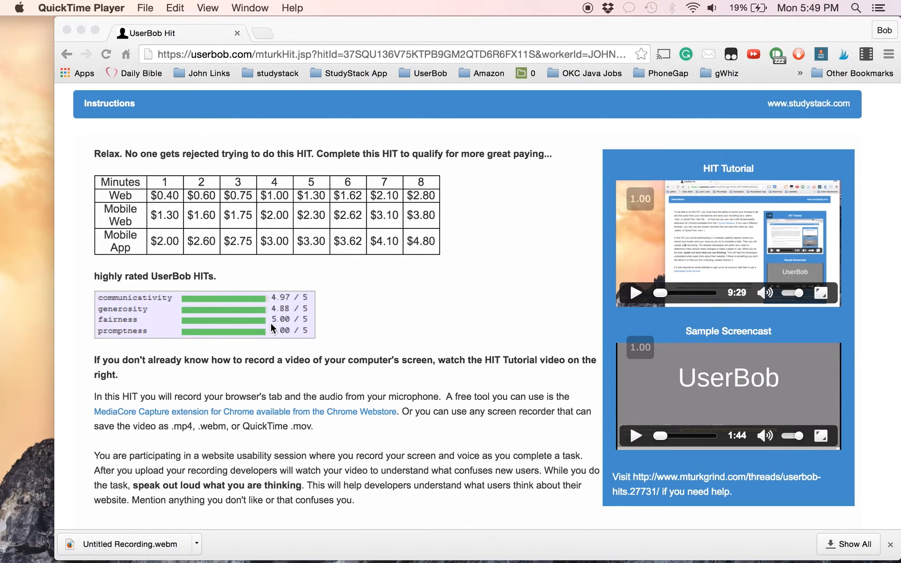
{"action": "mouse_move", "coordinate": [377, 313]}
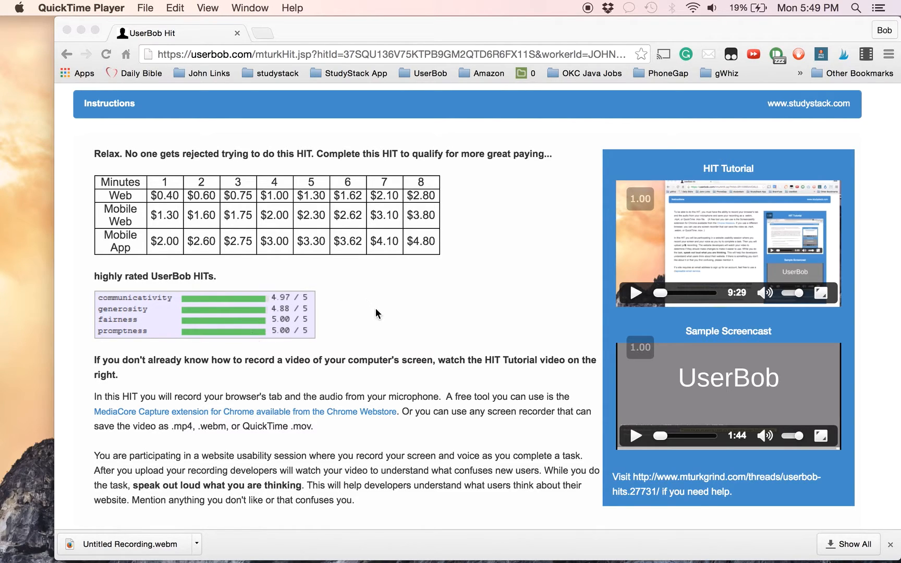
{"action": "mouse_move", "coordinate": [370, 326]}
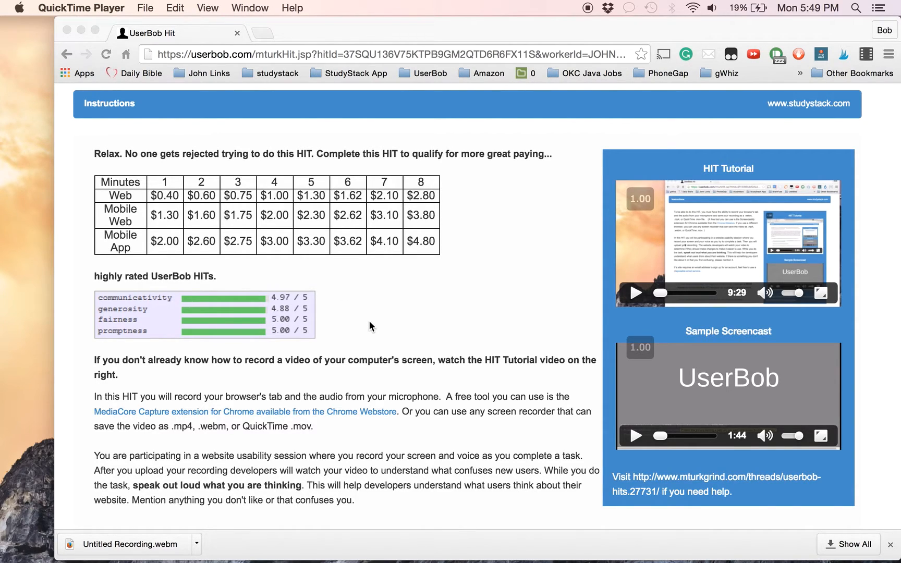
{"action": "mouse_move", "coordinate": [133, 422]}
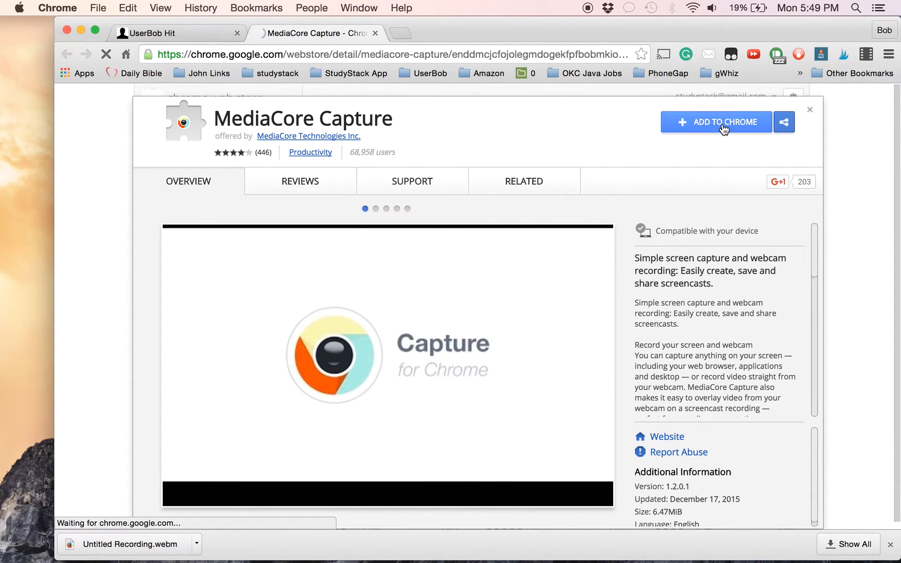
Add the MediaCore Capture extension to Chrome and confirm the installation
{"action": "left_click", "coordinate": [717, 122]}
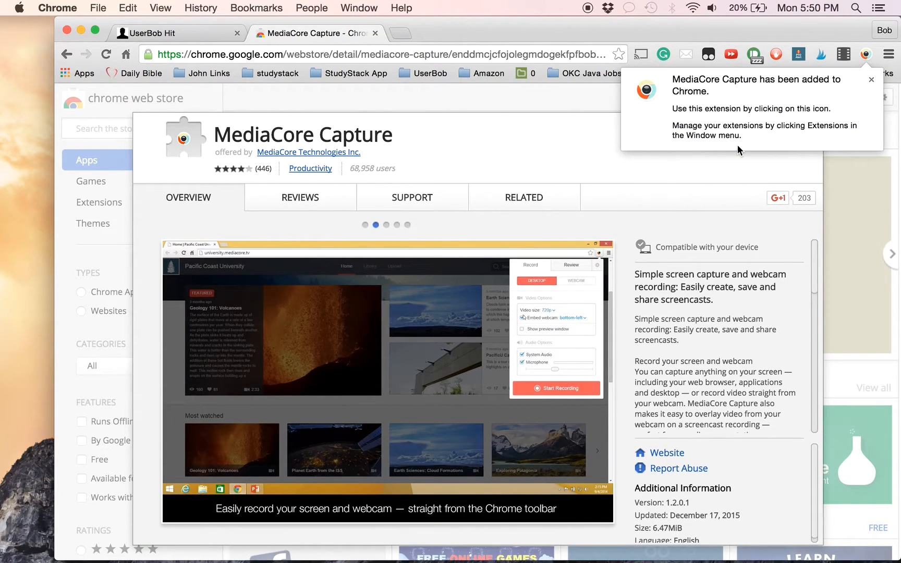
{"action": "left_click", "coordinate": [522, 197]}
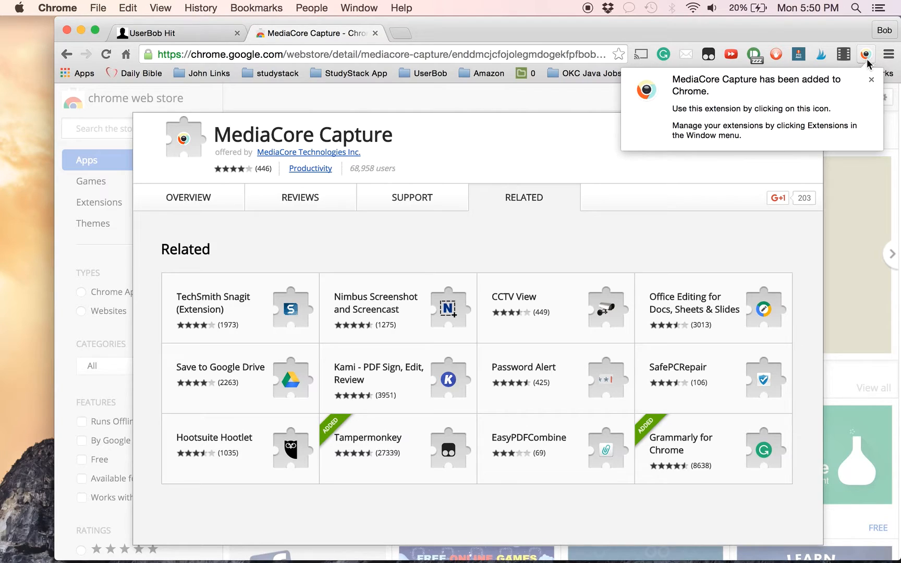
{"action": "mouse_move", "coordinate": [867, 57]}
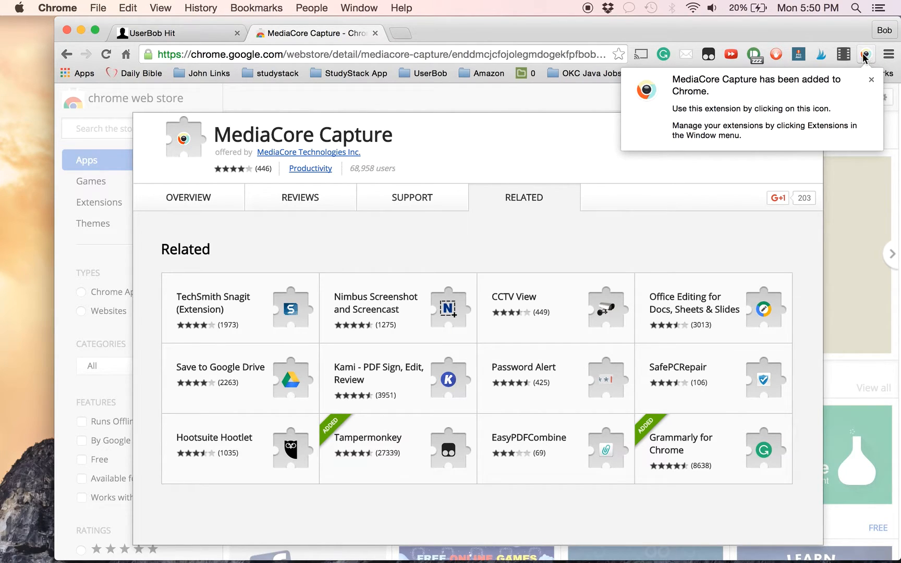
{"action": "mouse_move", "coordinate": [868, 61]}
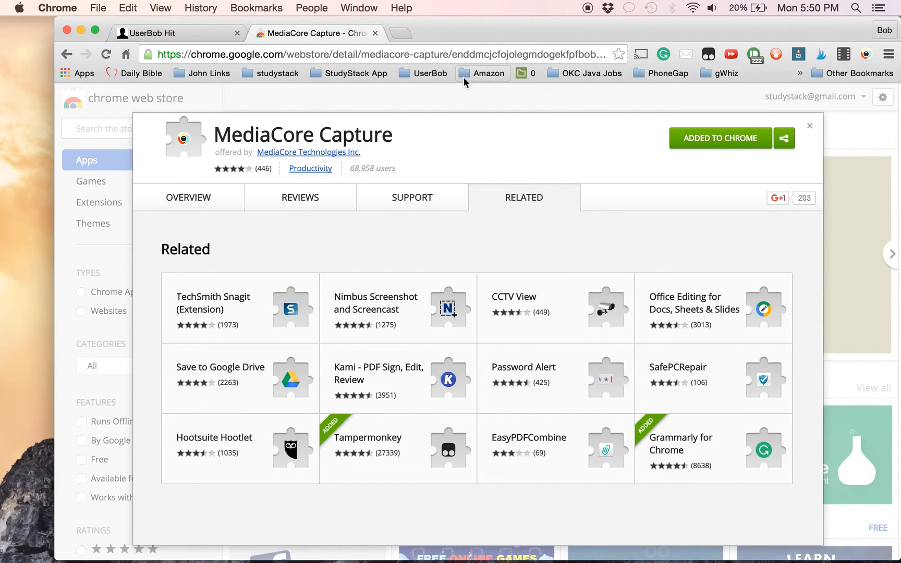
Close the Web Store tab and scroll the HIT page down to the instruction links
{"action": "left_click", "coordinate": [375, 32]}
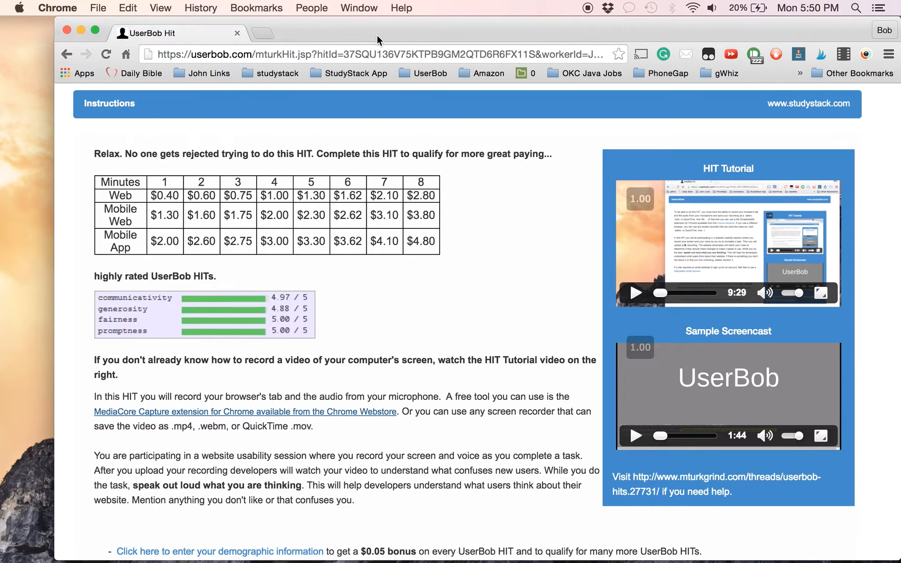
{"action": "scroll", "scroll_direction": "down", "scroll_amount": 3}
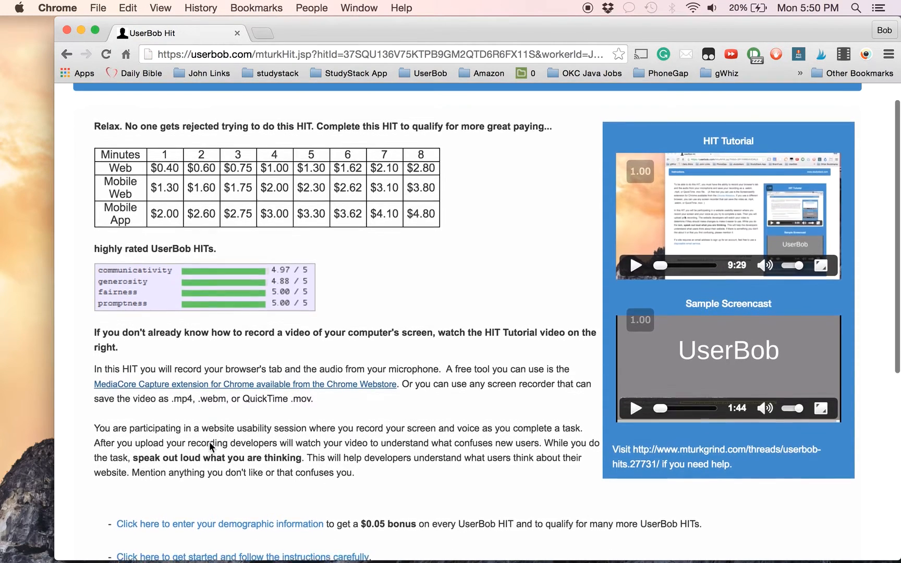
{"action": "scroll", "scroll_direction": "down", "scroll_amount": 3}
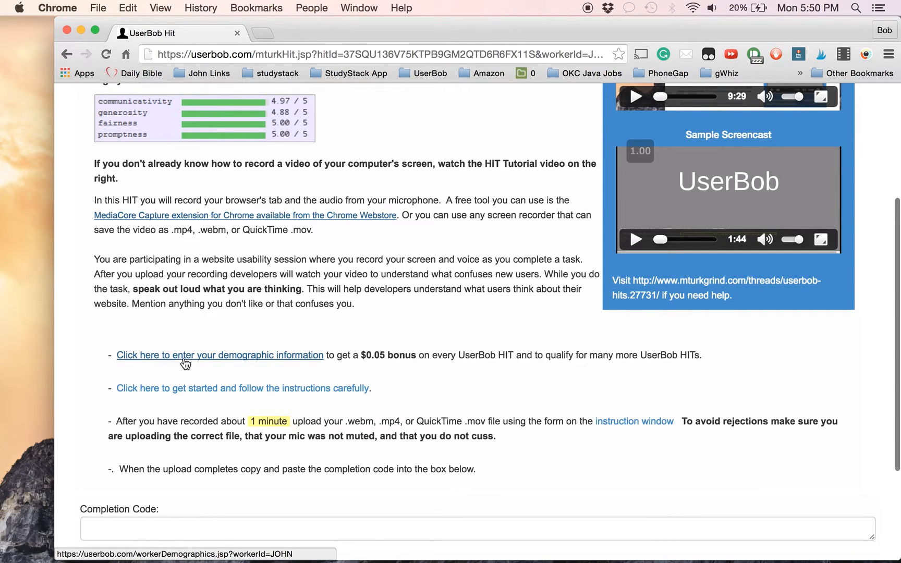
Open the worker demographic information form in a new tab and look through its fields
{"action": "left_click", "coordinate": [219, 354]}
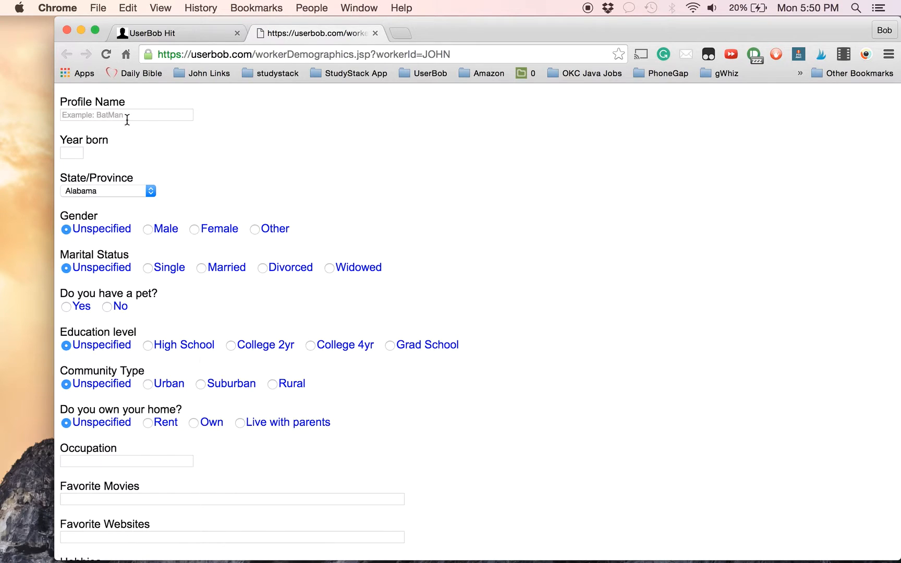
{"action": "scroll", "scroll_direction": "down", "scroll_amount": 3}
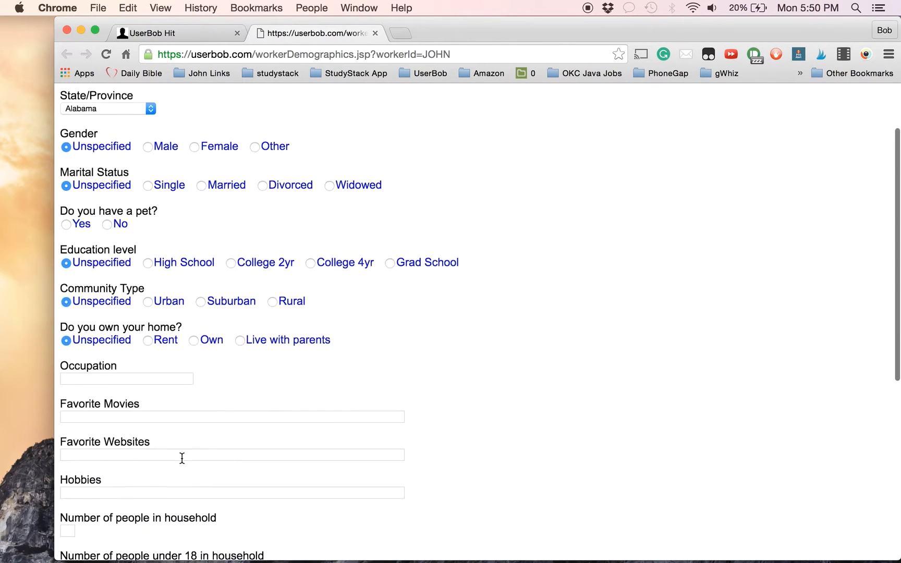
{"action": "scroll", "scroll_direction": "down", "scroll_amount": 3}
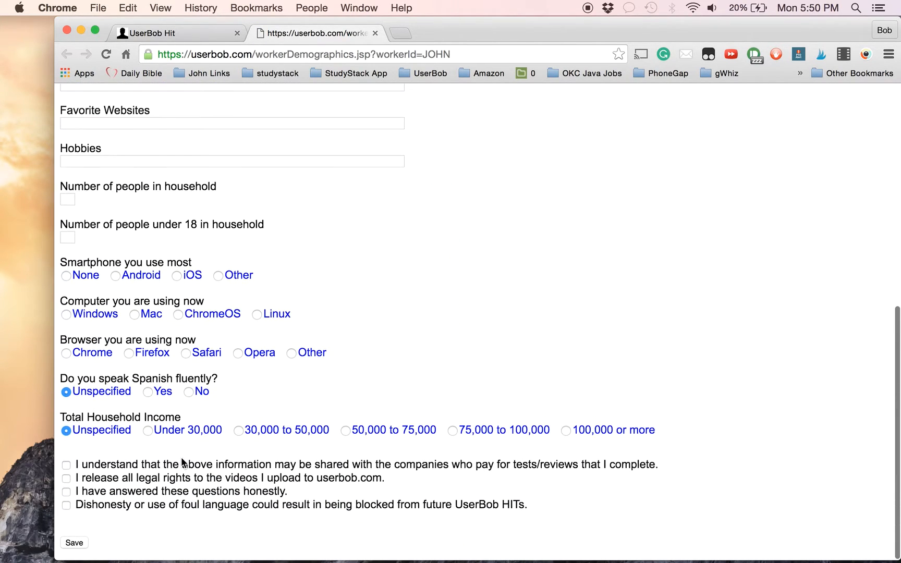
{"action": "scroll", "scroll_direction": "up", "scroll_amount": 3}
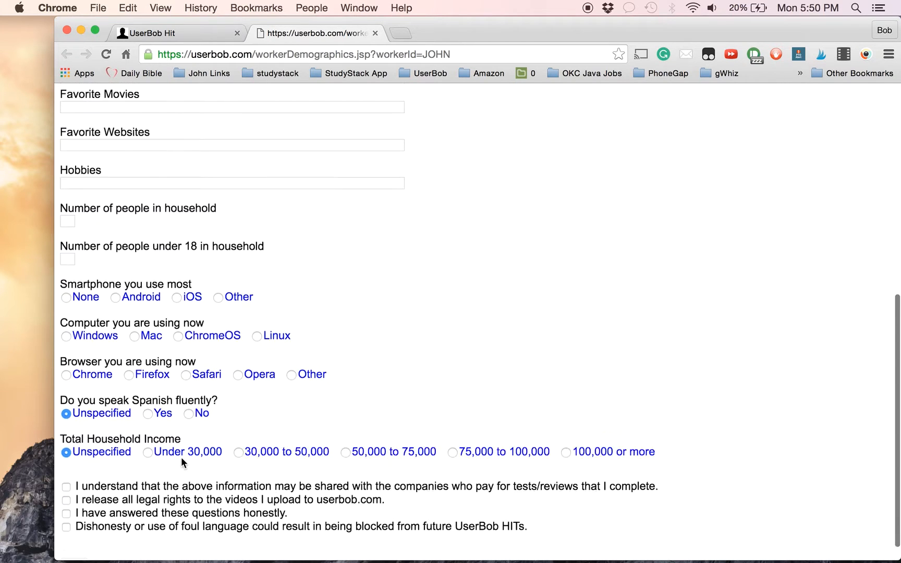
{"action": "scroll", "scroll_direction": "up", "scroll_amount": 3}
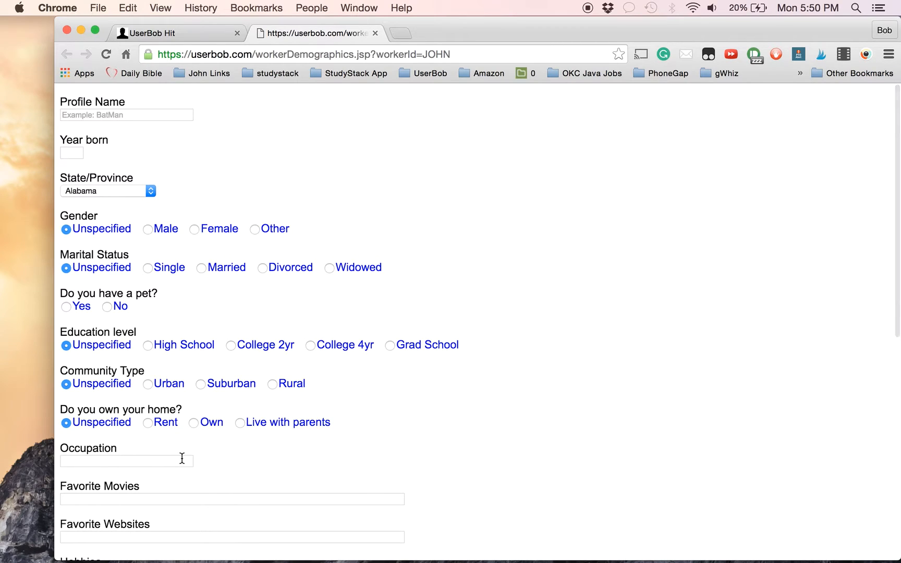
{"action": "scroll", "scroll_direction": "down", "scroll_amount": 3}
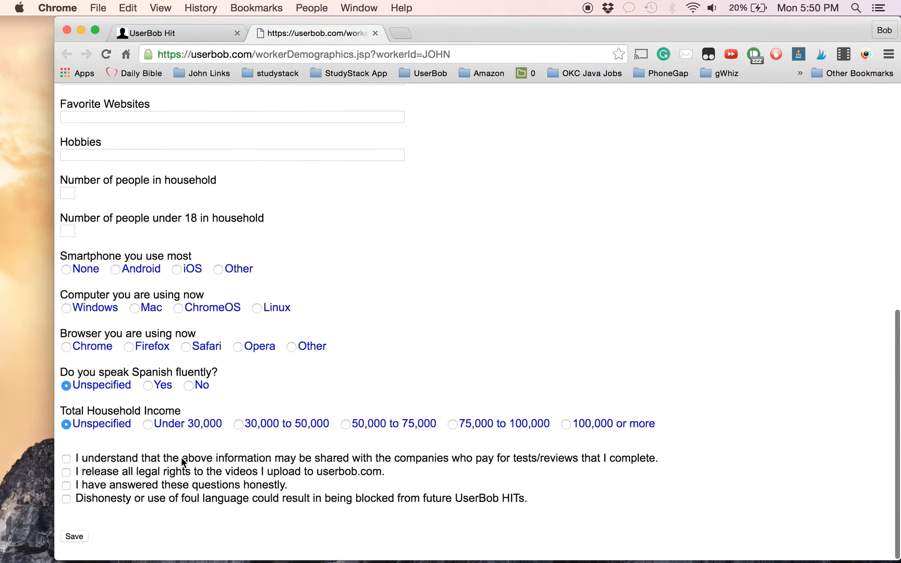
{"action": "scroll", "scroll_direction": "down", "scroll_amount": 3}
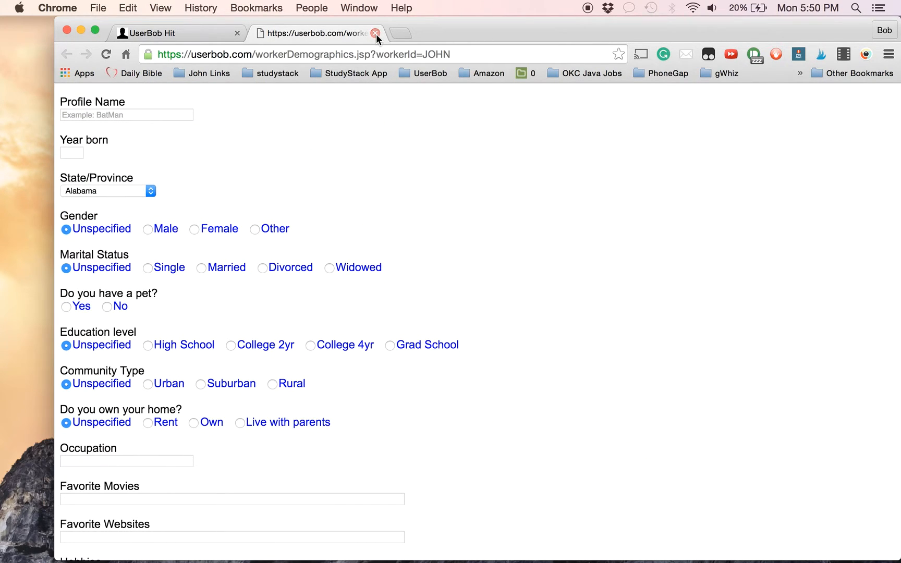
{"action": "mouse_move", "coordinate": [377, 32]}
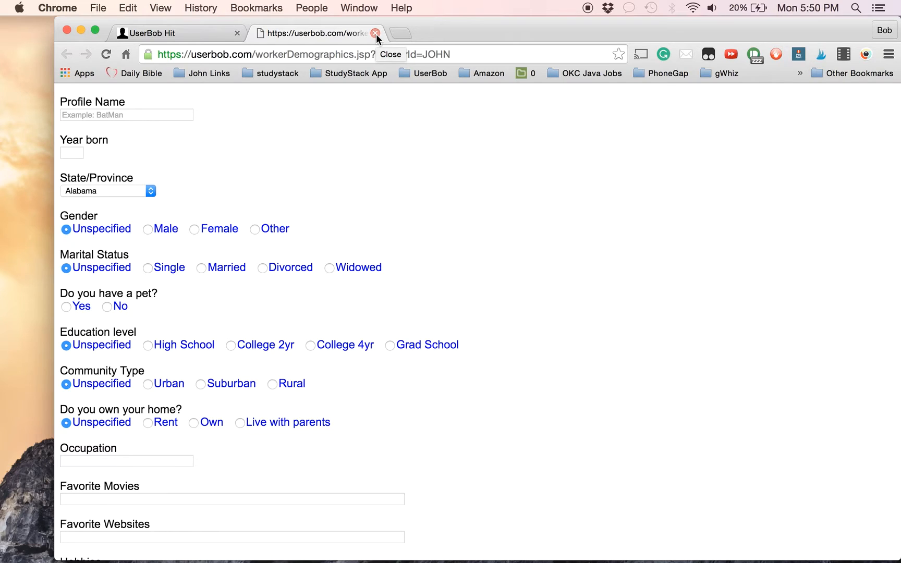
{"action": "mouse_move", "coordinate": [344, 112]}
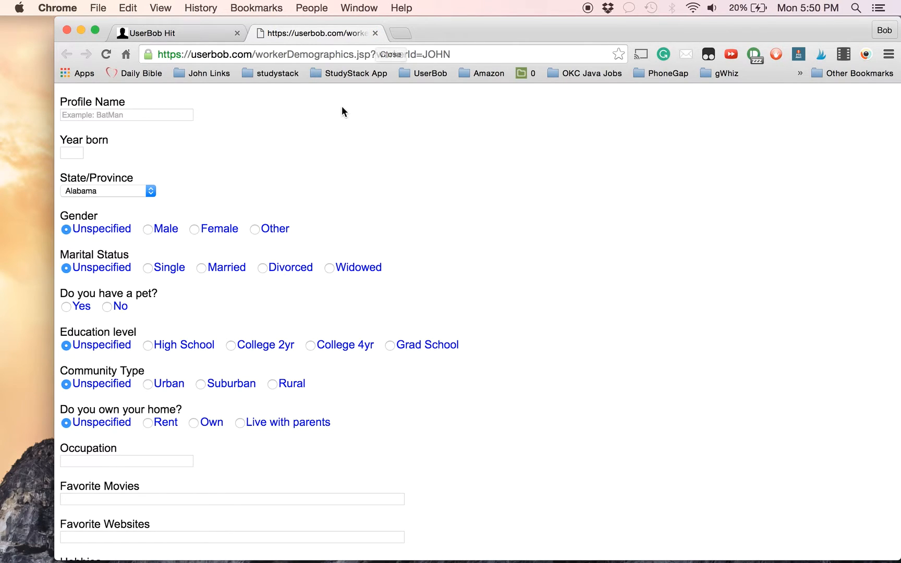
{"action": "scroll", "scroll_direction": "down", "scroll_amount": 3}
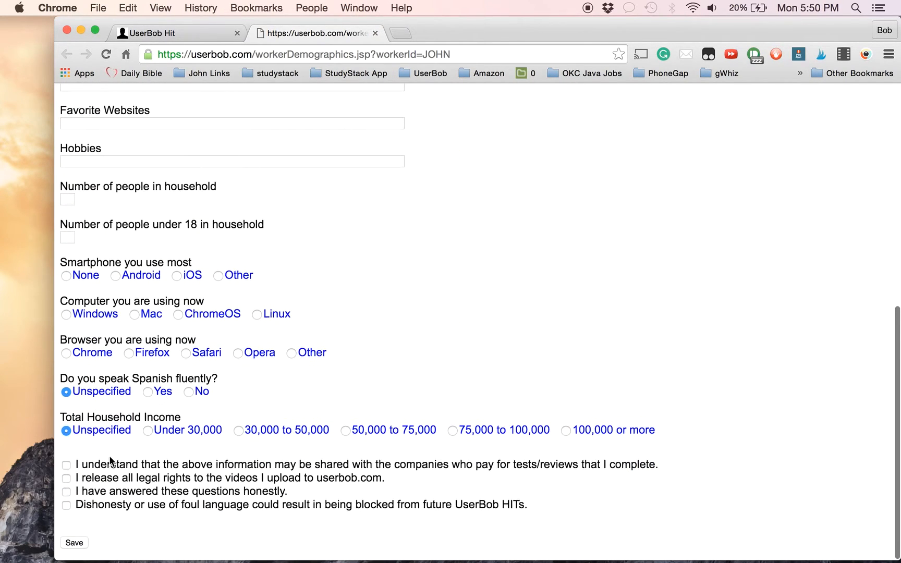
{"action": "mouse_move", "coordinate": [376, 33]}
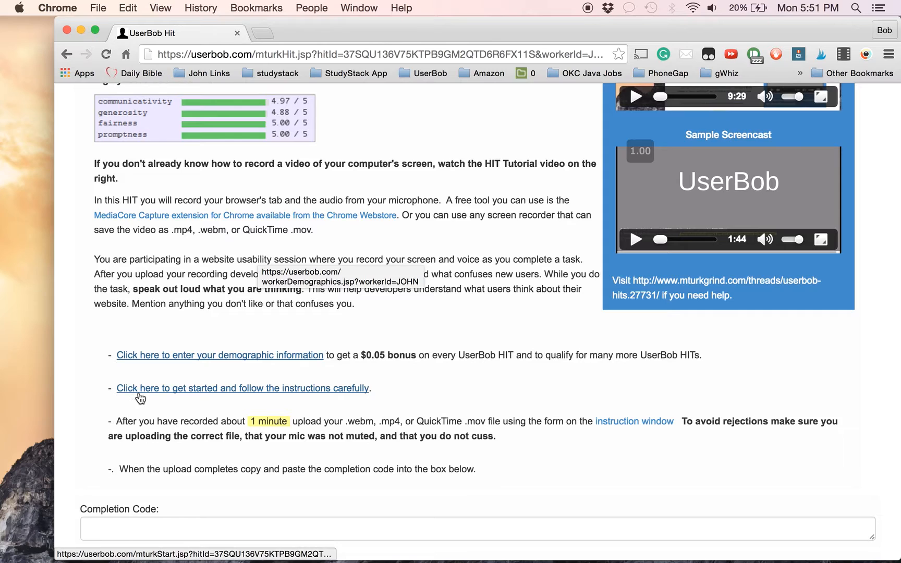
{"action": "mouse_move", "coordinate": [245, 392]}
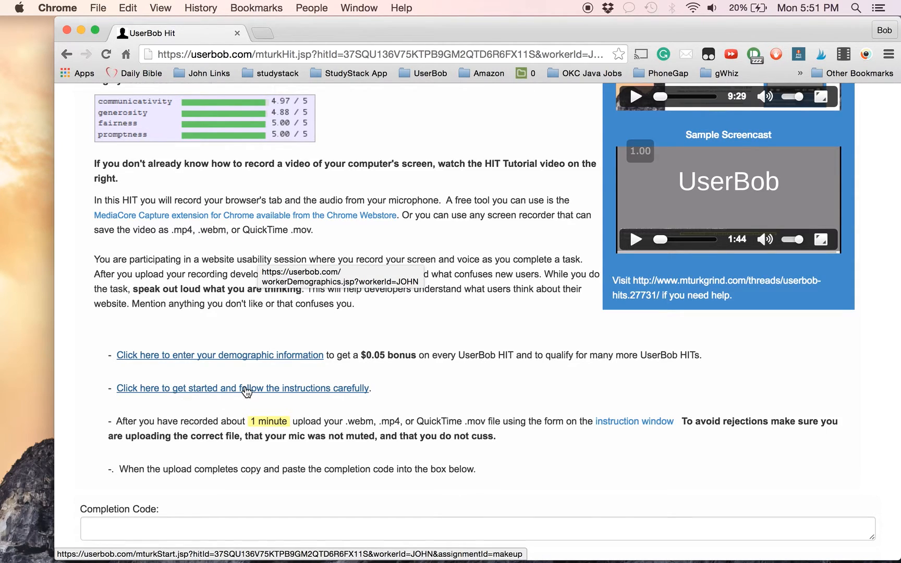
{"action": "mouse_move", "coordinate": [270, 393]}
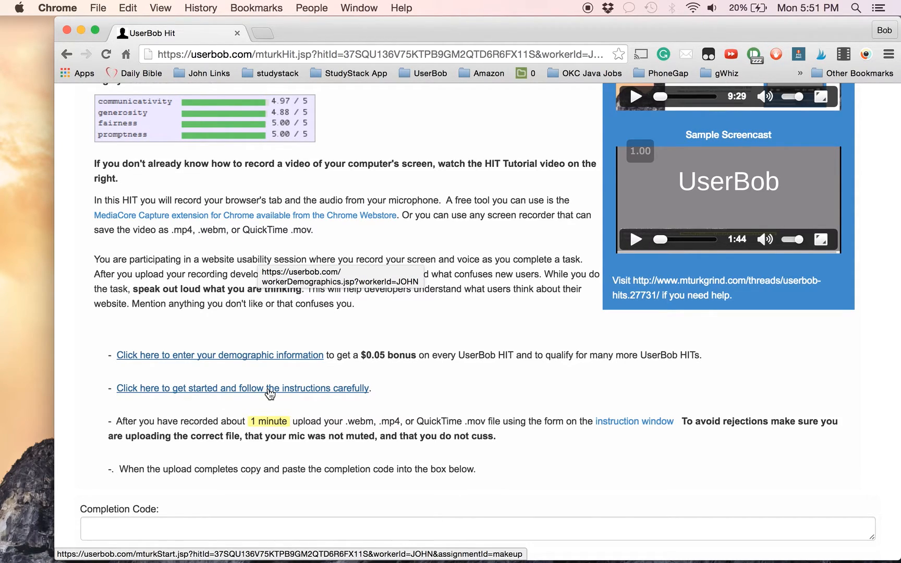
Open the HIT's 'get started' page in a new tab
{"action": "left_click", "coordinate": [242, 388]}
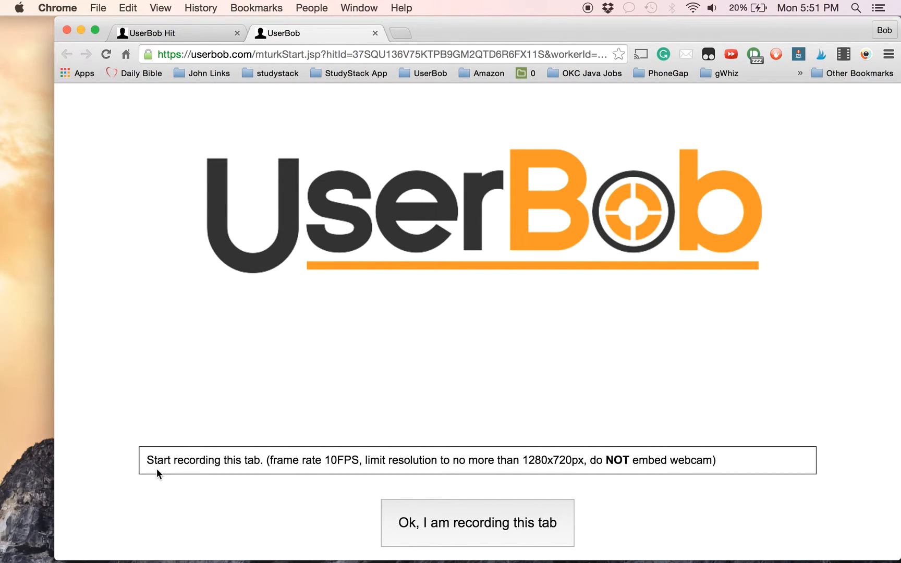
{"action": "mouse_move", "coordinate": [262, 465]}
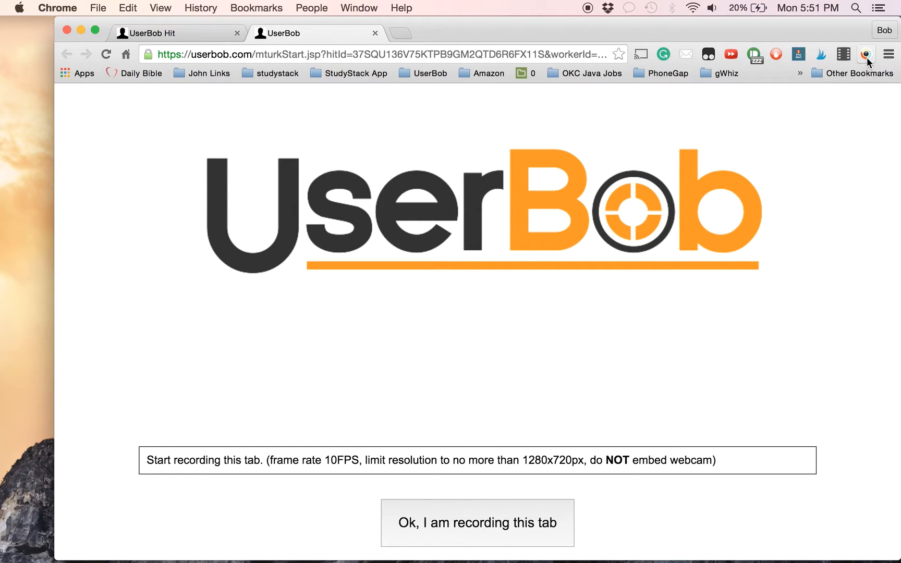
Start a 720p desktop recording in MediaCore Capture with the microphone level adjusted
{"action": "left_click", "coordinate": [867, 55]}
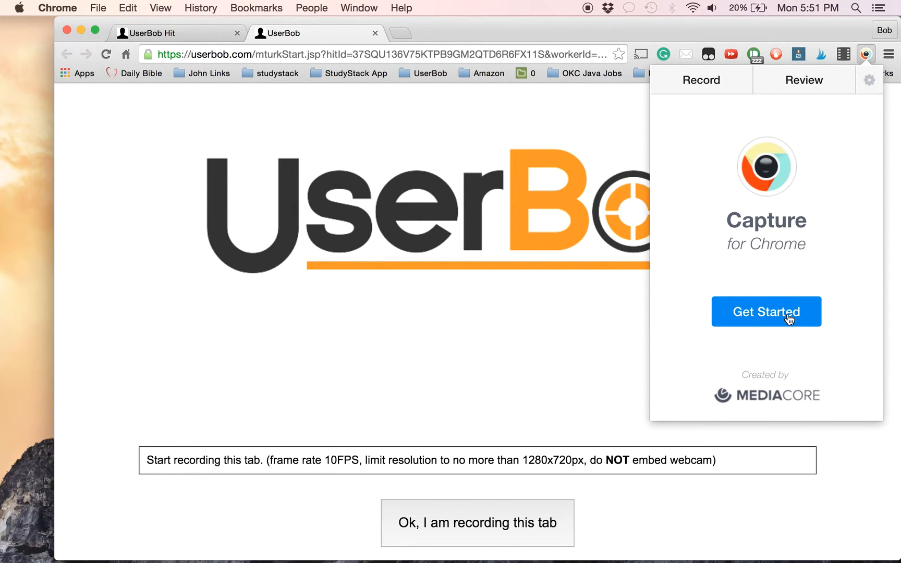
{"action": "mouse_move", "coordinate": [770, 317]}
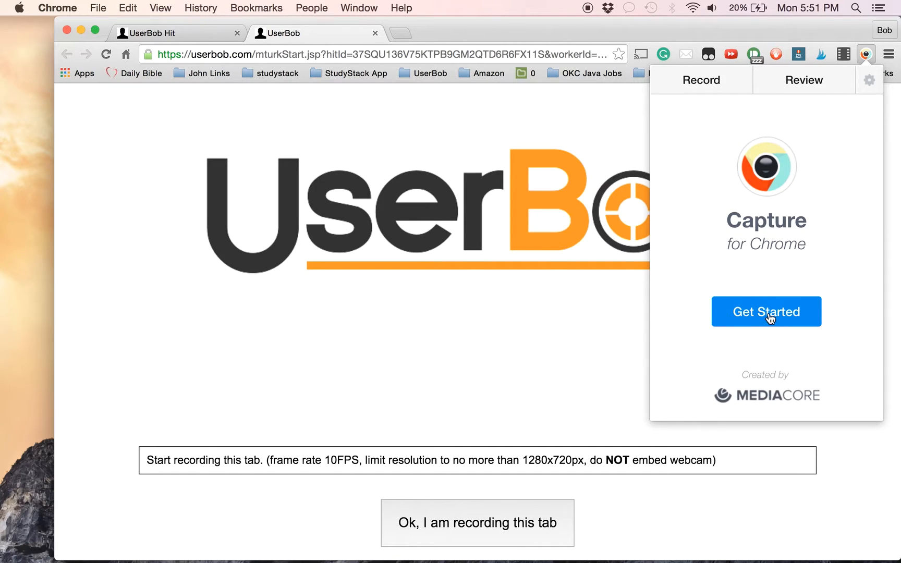
{"action": "left_click", "coordinate": [766, 312]}
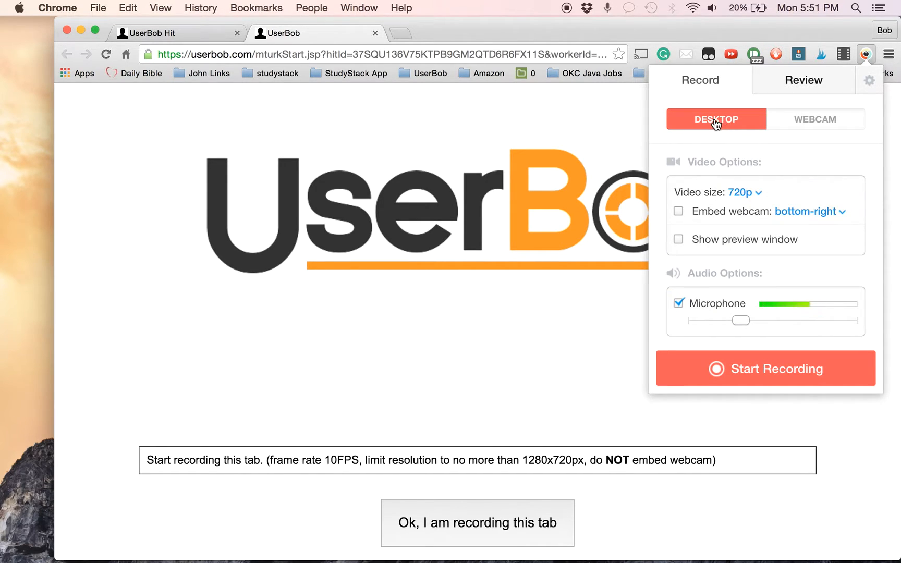
{"action": "mouse_move", "coordinate": [723, 162]}
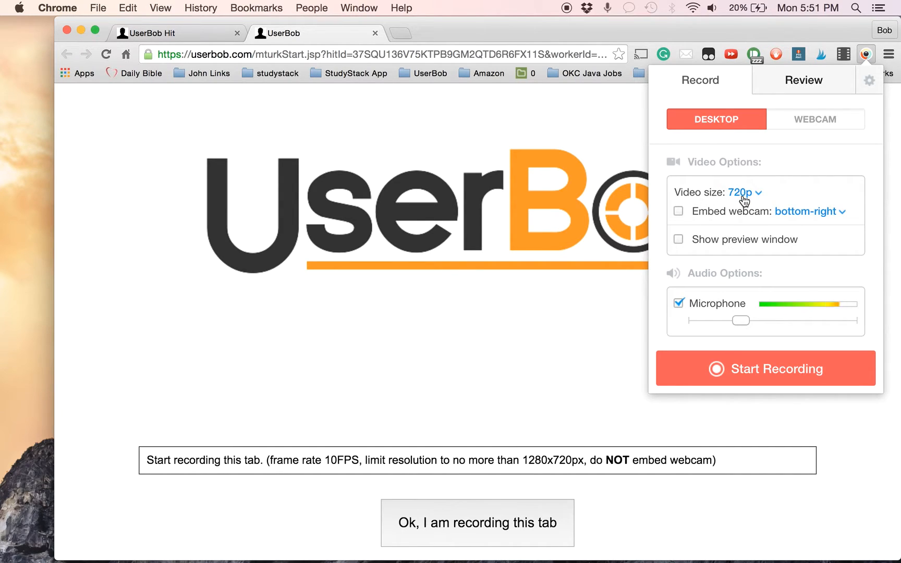
{"action": "mouse_move", "coordinate": [679, 225]}
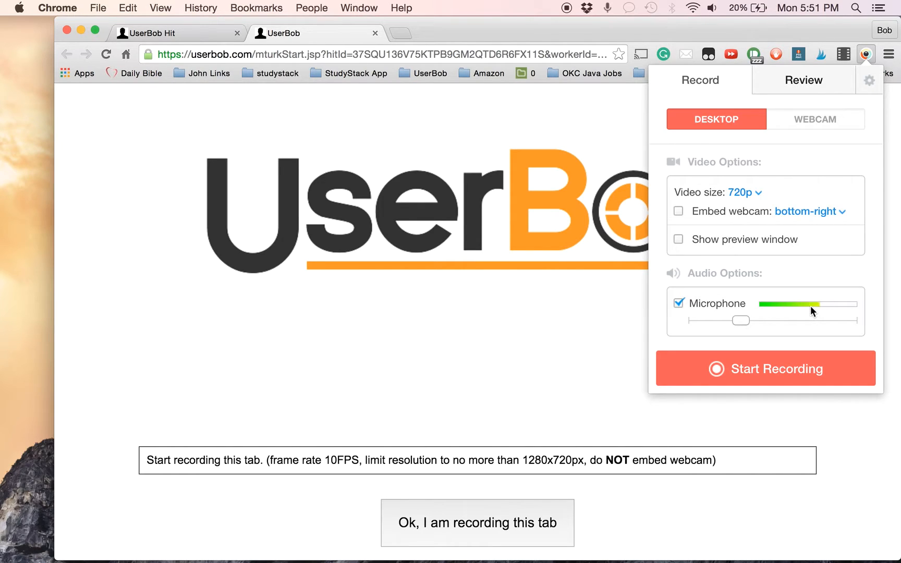
{"action": "mouse_move", "coordinate": [842, 309]}
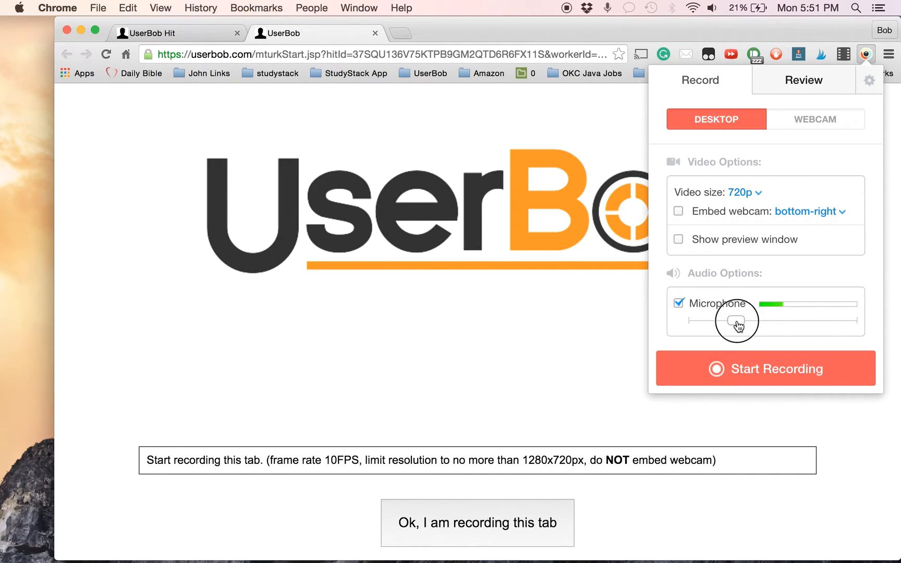
{"action": "left_click_drag", "start_coordinate": [731, 321], "coordinate": [742, 320]}
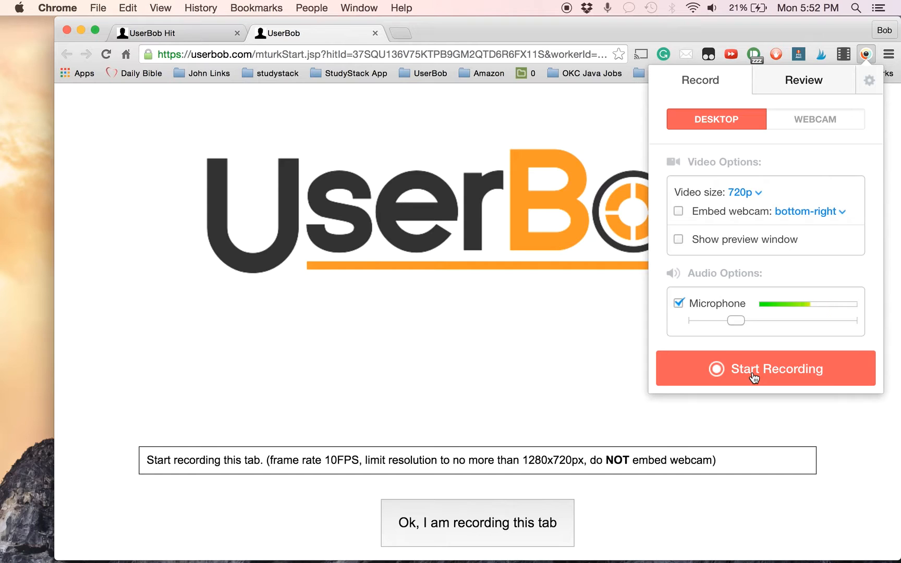
{"action": "left_click", "coordinate": [765, 368]}
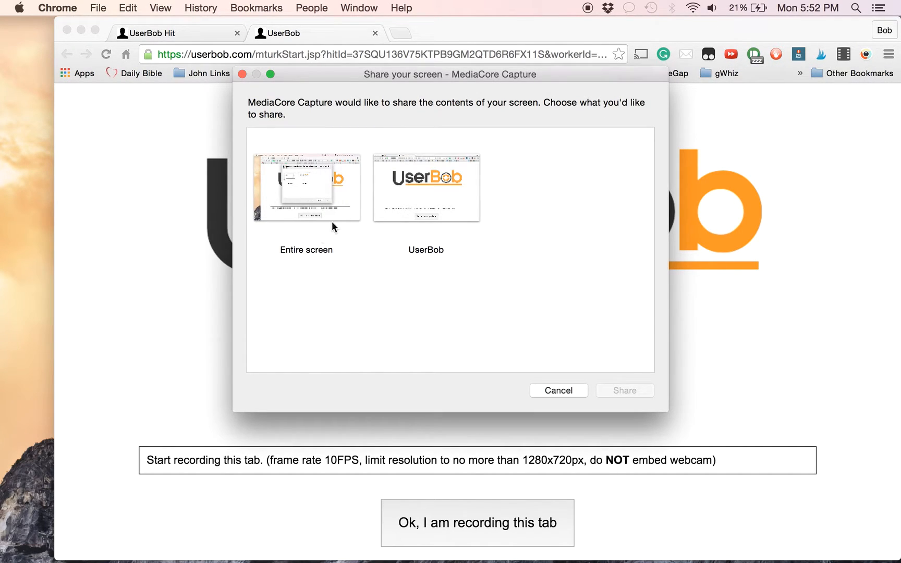
{"action": "mouse_move", "coordinate": [460, 194]}
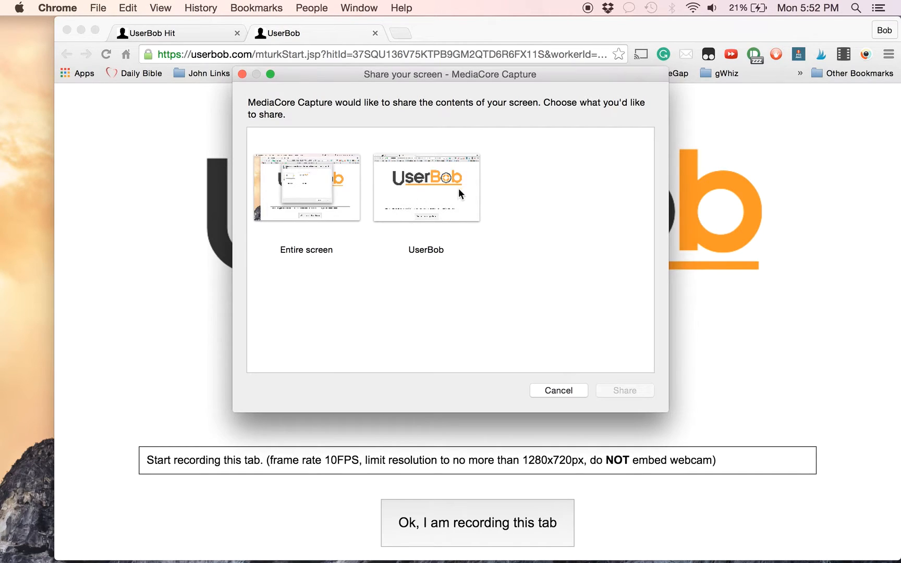
{"action": "mouse_move", "coordinate": [283, 193]}
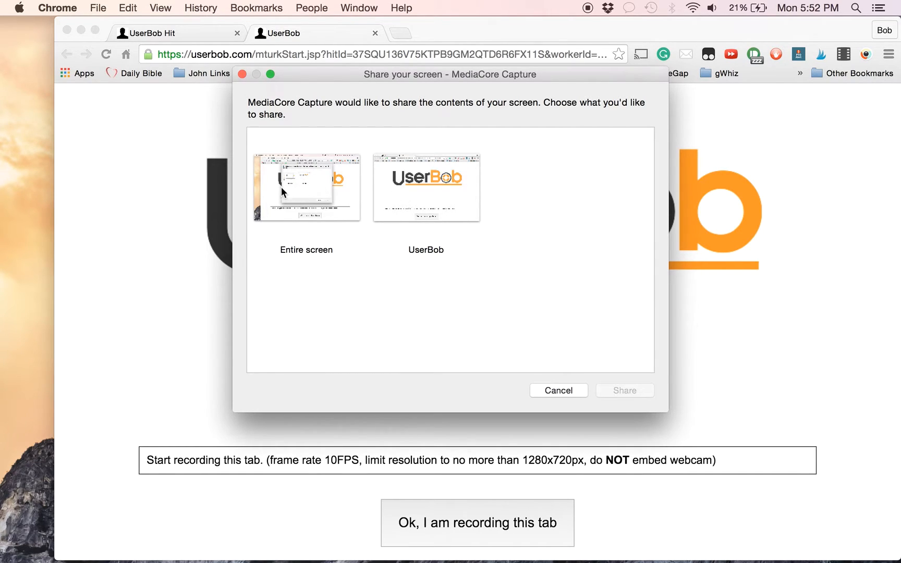
{"action": "mouse_move", "coordinate": [324, 194]}
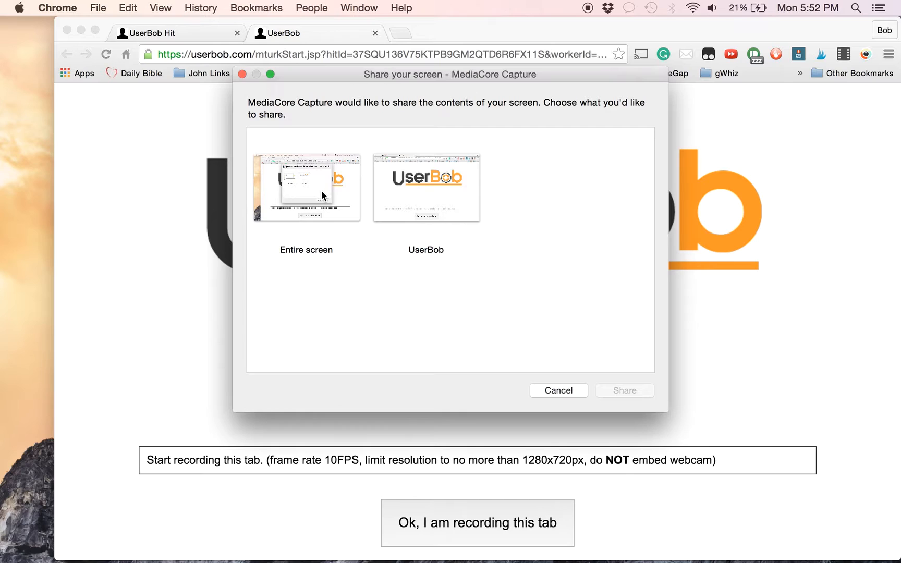
{"action": "mouse_move", "coordinate": [438, 200]}
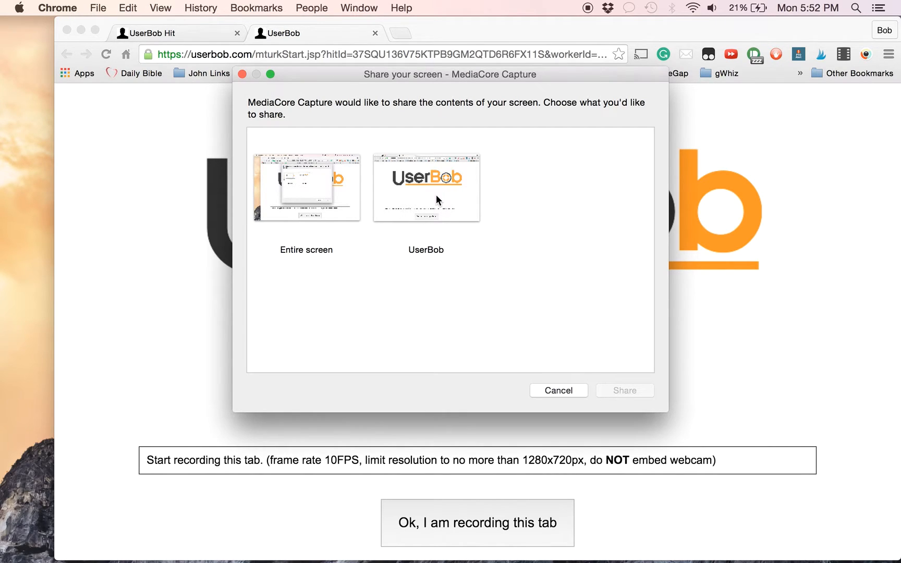
Share the UserBob window for recording and dismiss the sharing notice
{"action": "left_click", "coordinate": [426, 187]}
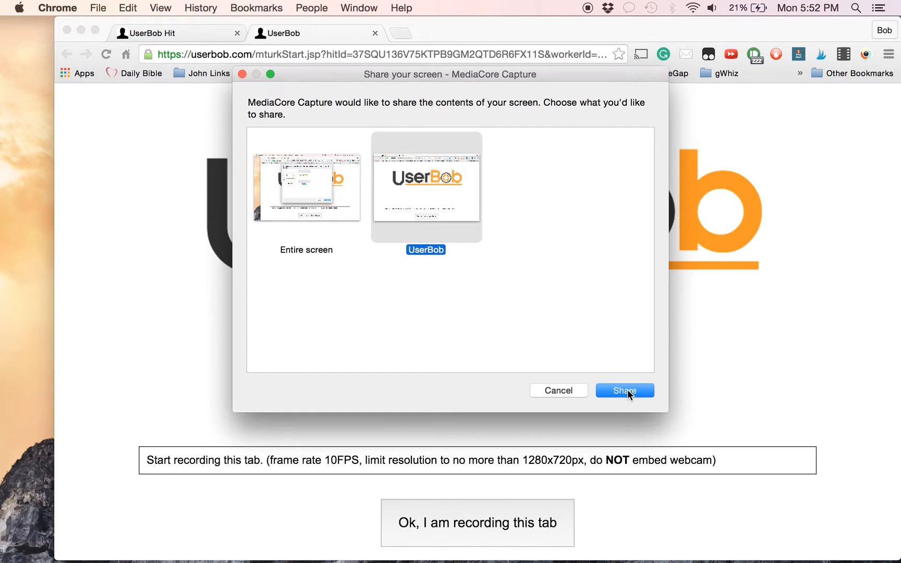
{"action": "left_click", "coordinate": [624, 390]}
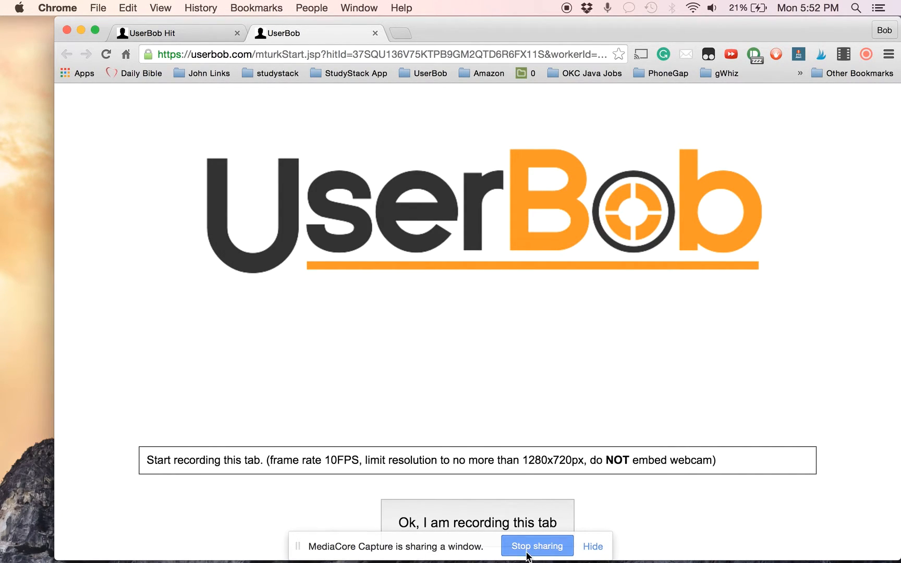
{"action": "left_click", "coordinate": [536, 545]}
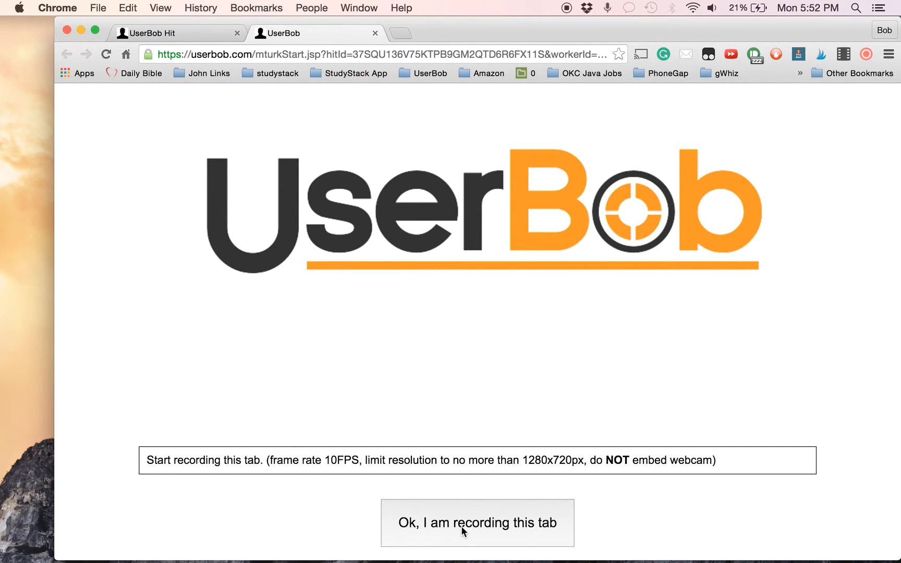
Confirm 'Ok, I am recording this tab' to reveal the StudyStack scenario and tasks
{"action": "left_click", "coordinate": [477, 523]}
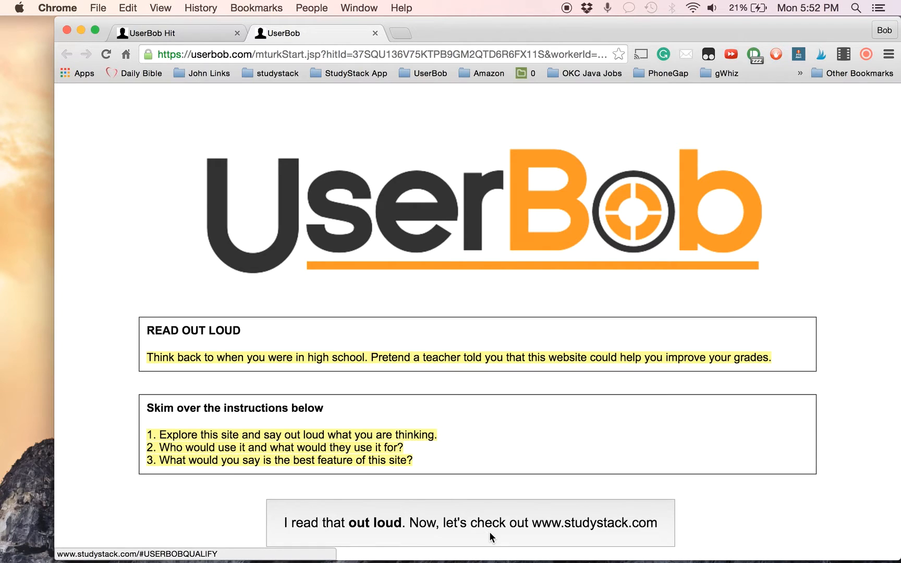
{"action": "mouse_move", "coordinate": [138, 361]}
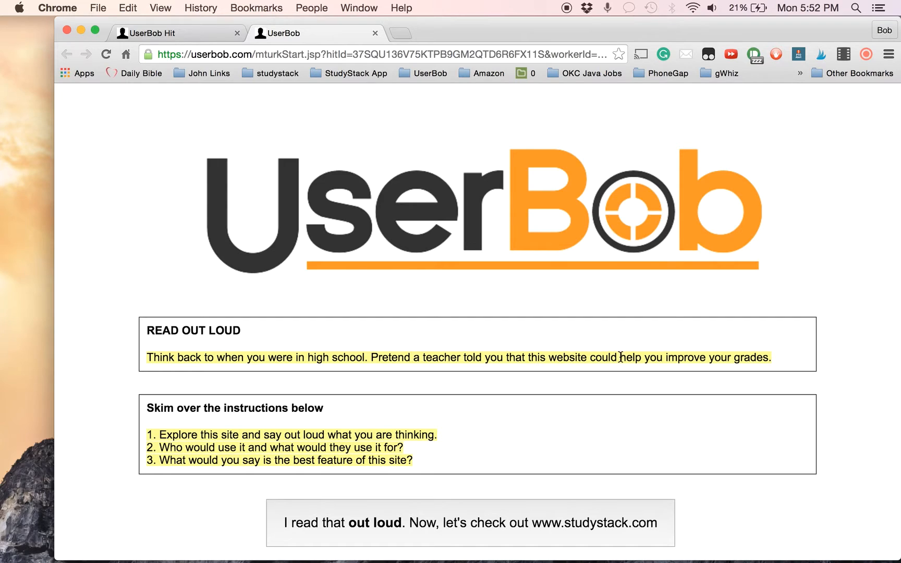
{"action": "mouse_move", "coordinate": [768, 363]}
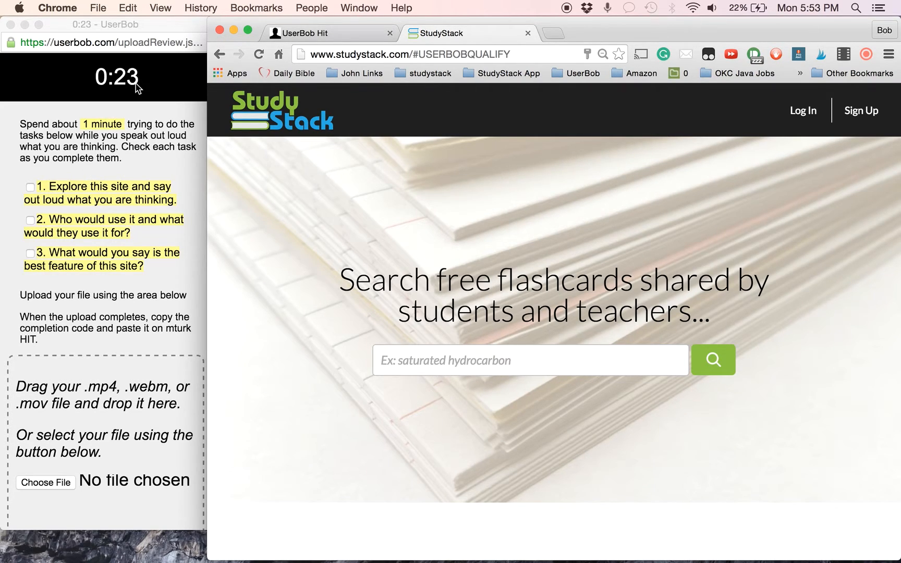
{"action": "mouse_move", "coordinate": [109, 131]}
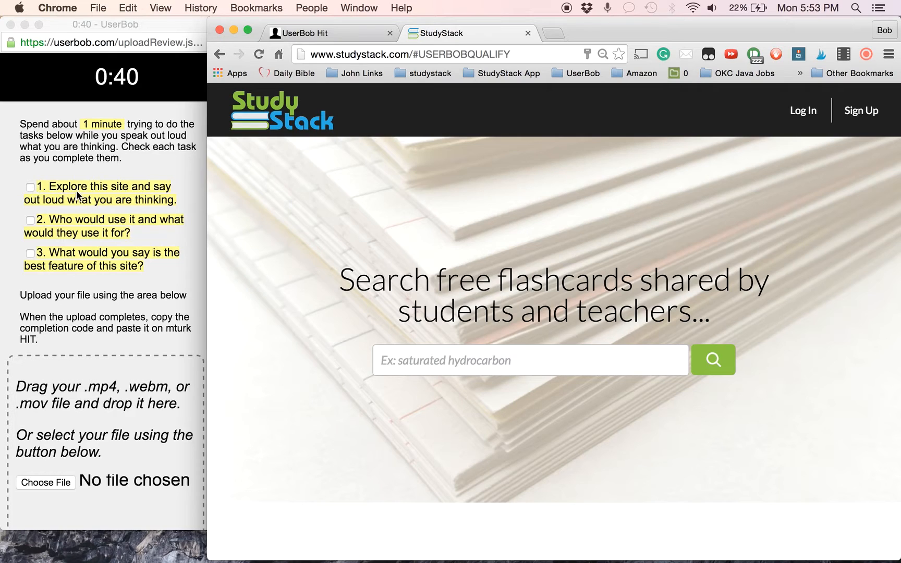
{"action": "mouse_move", "coordinate": [153, 204]}
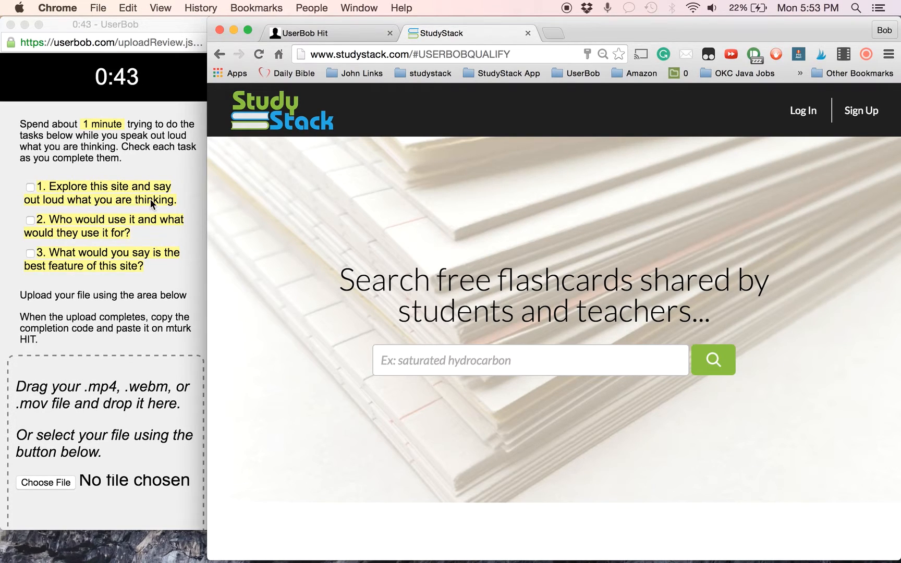
{"action": "mouse_move", "coordinate": [463, 401]}
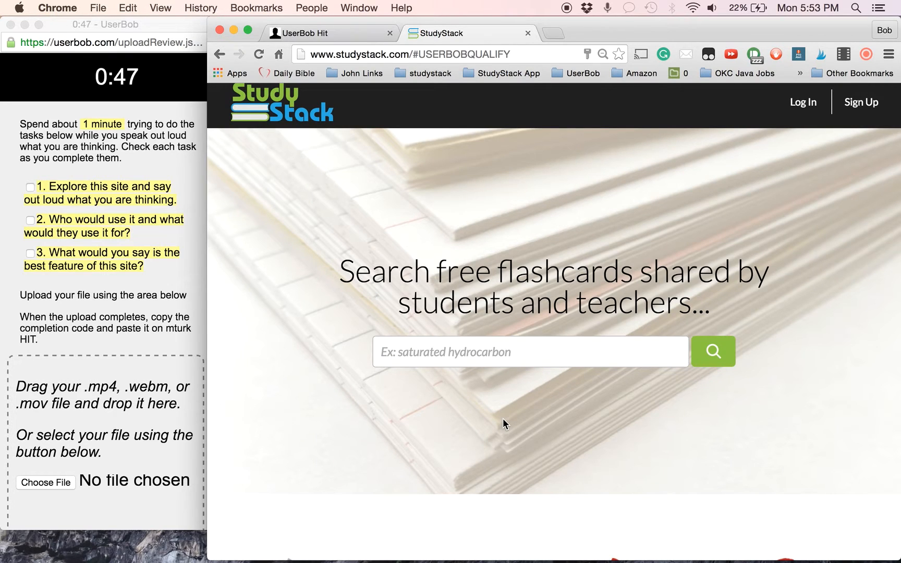
Scroll the StudyStack homepage through its flashcard features and free sign-up section
{"action": "scroll", "scroll_direction": "down", "scroll_amount": 3}
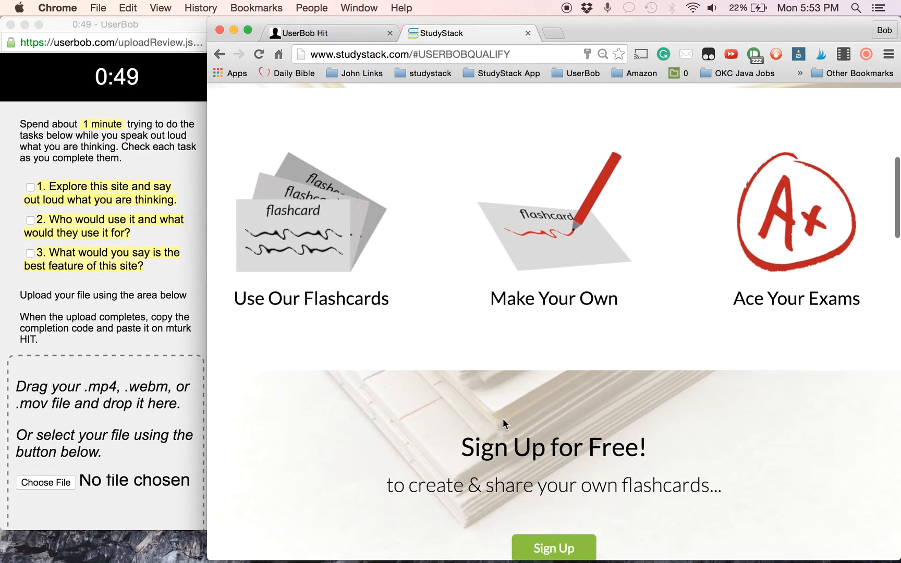
{"action": "scroll", "scroll_direction": "down", "scroll_amount": 3}
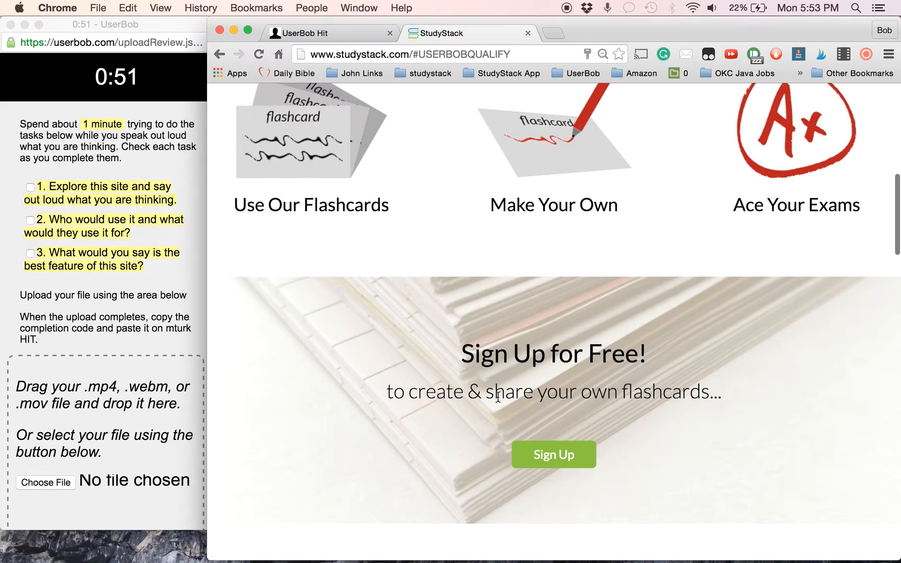
{"action": "mouse_move", "coordinate": [523, 367]}
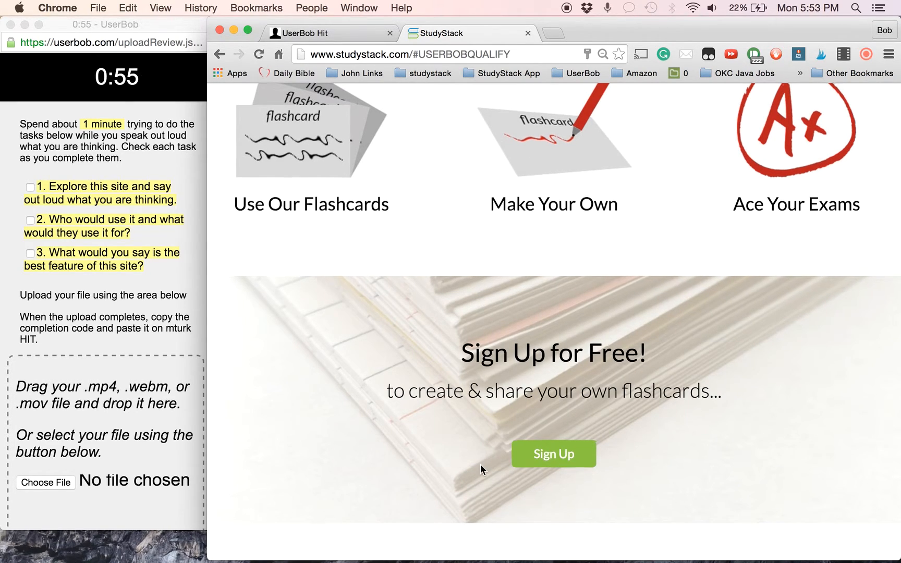
{"action": "scroll", "scroll_direction": "down", "scroll_amount": 3}
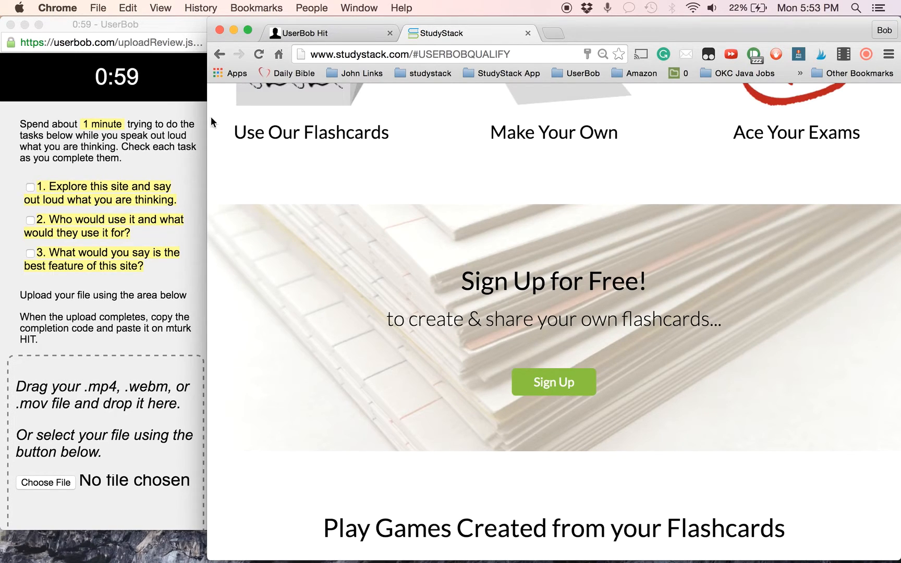
{"action": "mouse_move", "coordinate": [134, 95]}
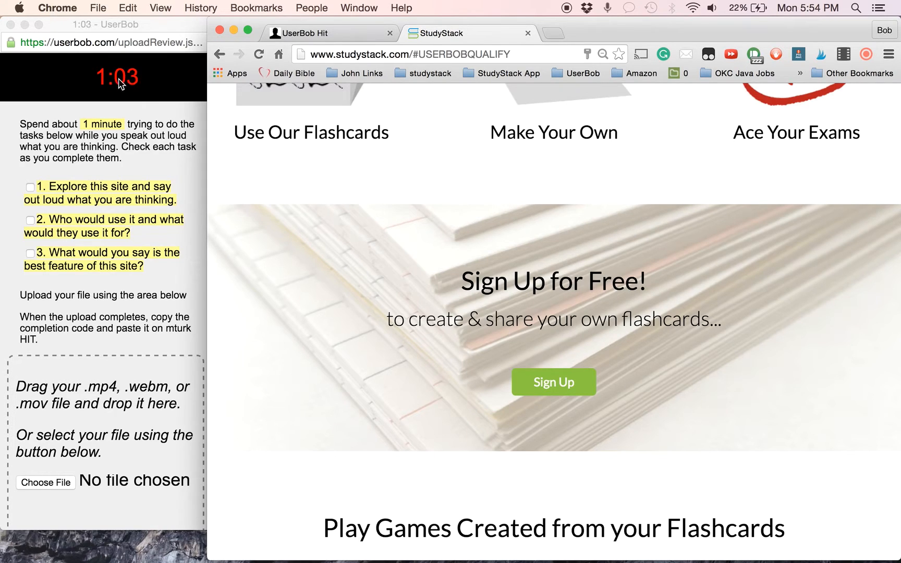
{"action": "mouse_move", "coordinate": [383, 266]}
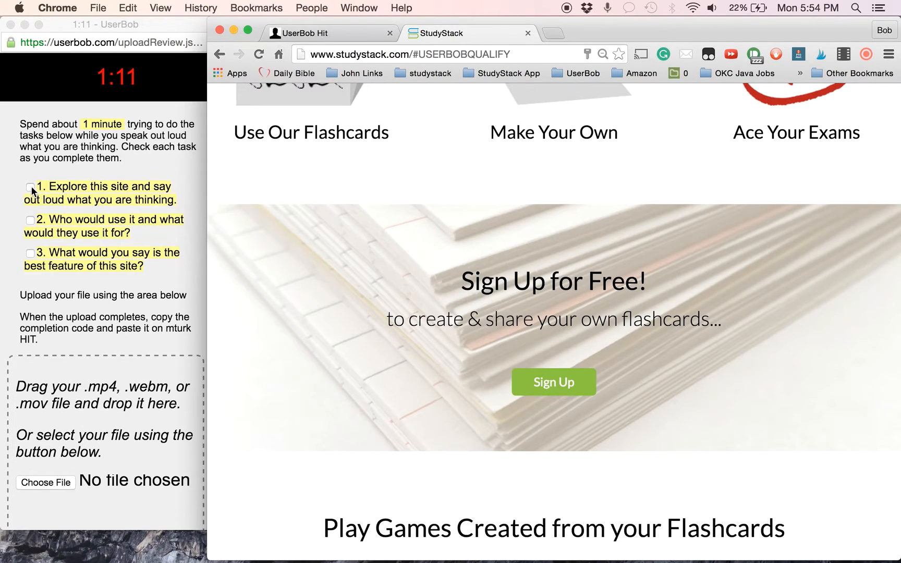
Check off exploration tasks 1, 2 and 3 in the UserBob checklist
{"action": "left_click", "coordinate": [30, 188]}
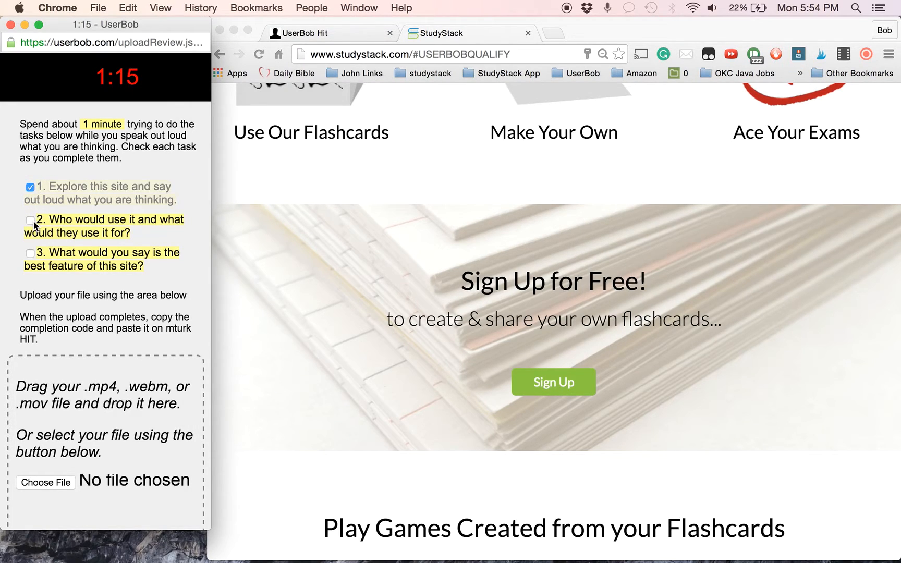
{"action": "left_click", "coordinate": [30, 220]}
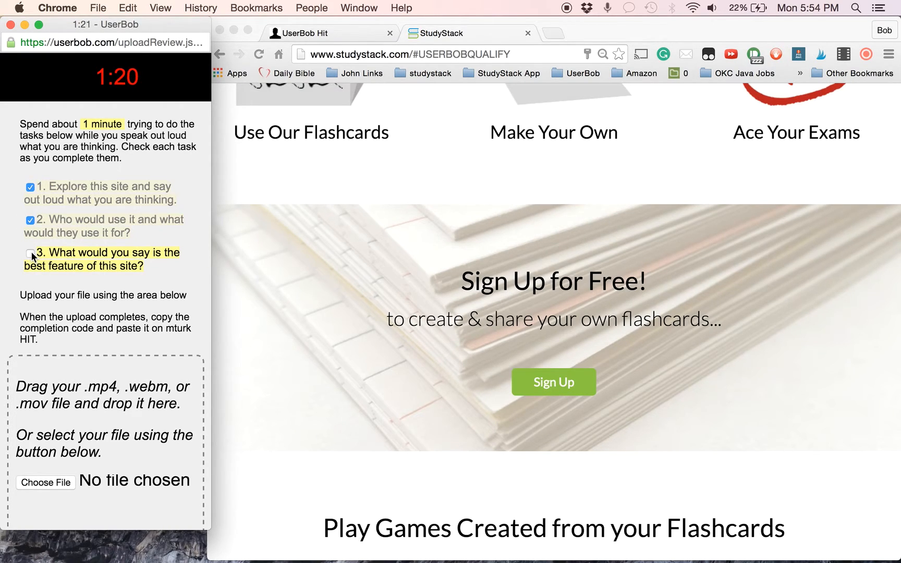
{"action": "left_click", "coordinate": [30, 254]}
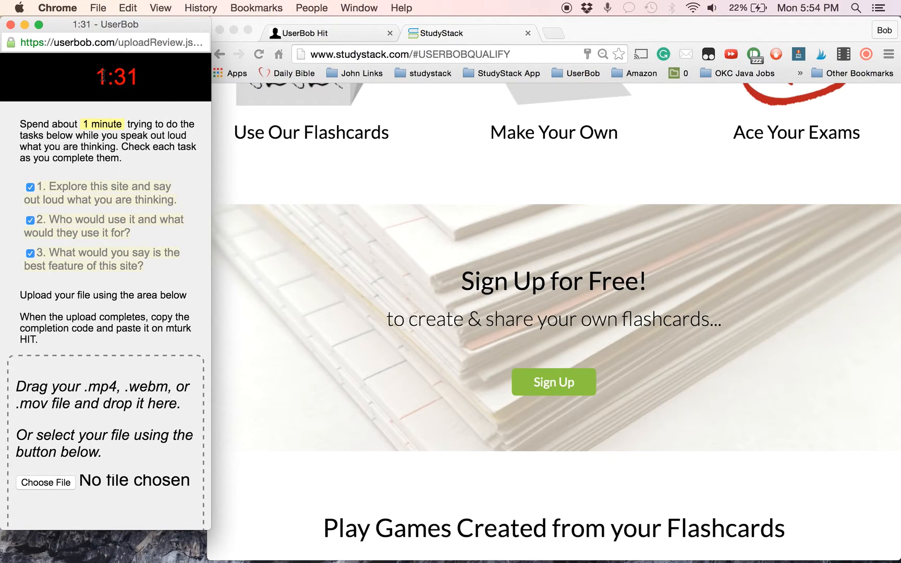
{"action": "mouse_move", "coordinate": [255, 291]}
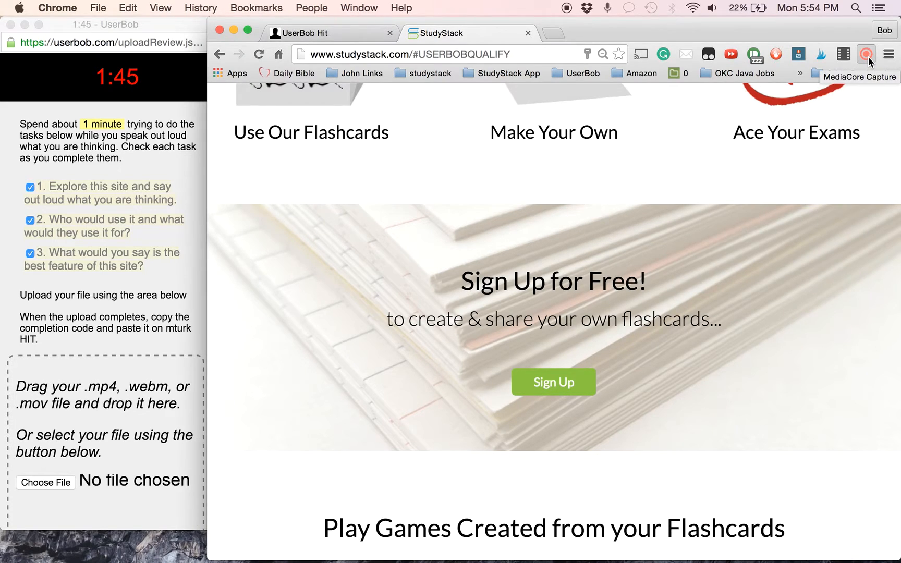
Stop the MediaCore Capture screen recording
{"action": "left_click", "coordinate": [867, 54]}
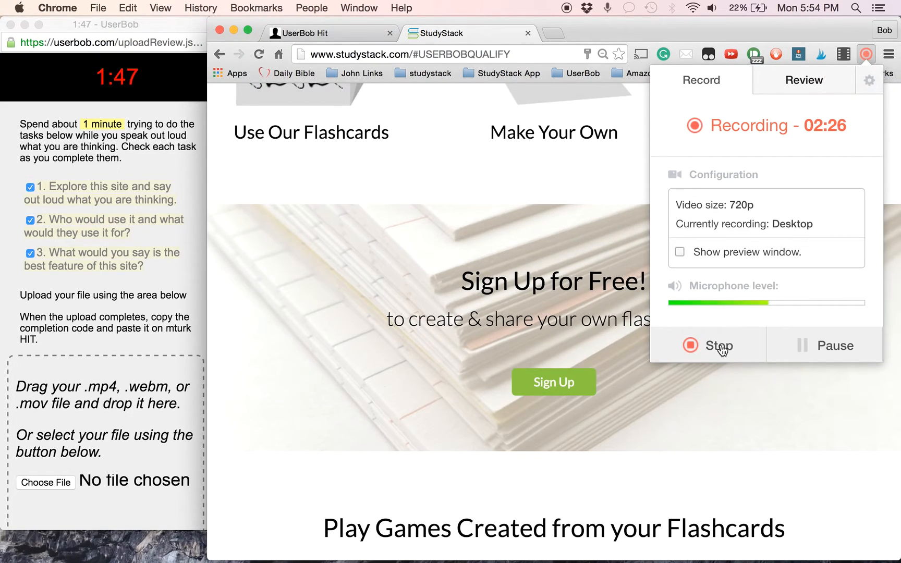
{"action": "left_click", "coordinate": [717, 346]}
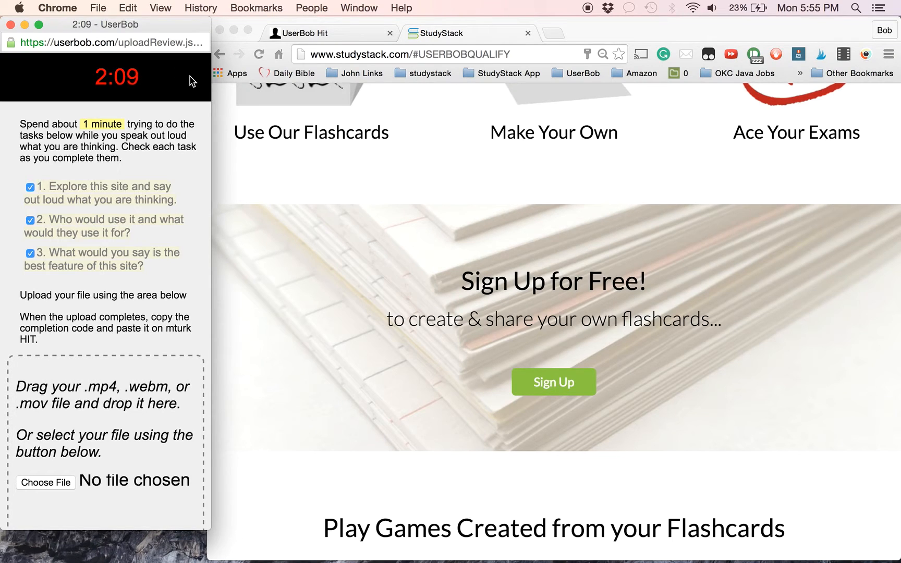
{"action": "mouse_move", "coordinate": [786, 153]}
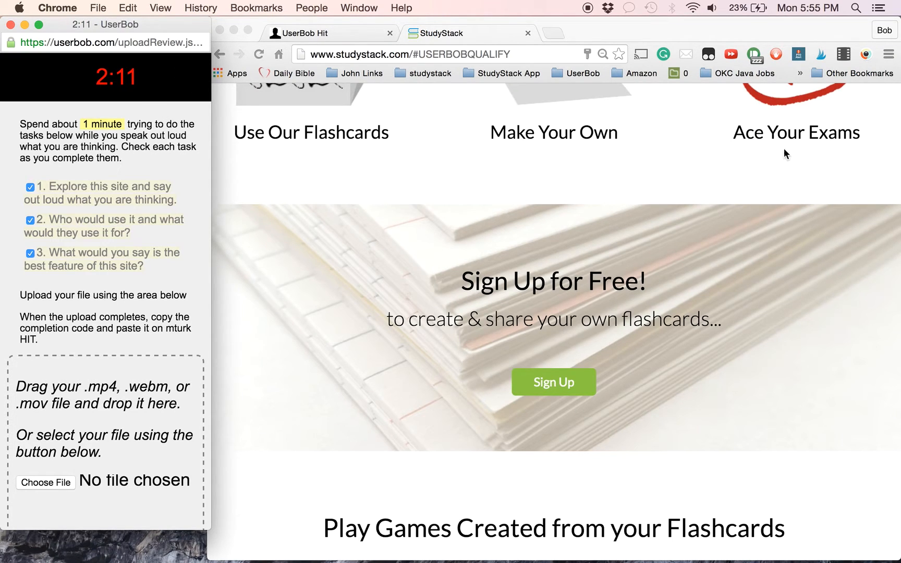
From the recorder's Review list, download Untitled Recording as a webm file
{"action": "left_click", "coordinate": [867, 54]}
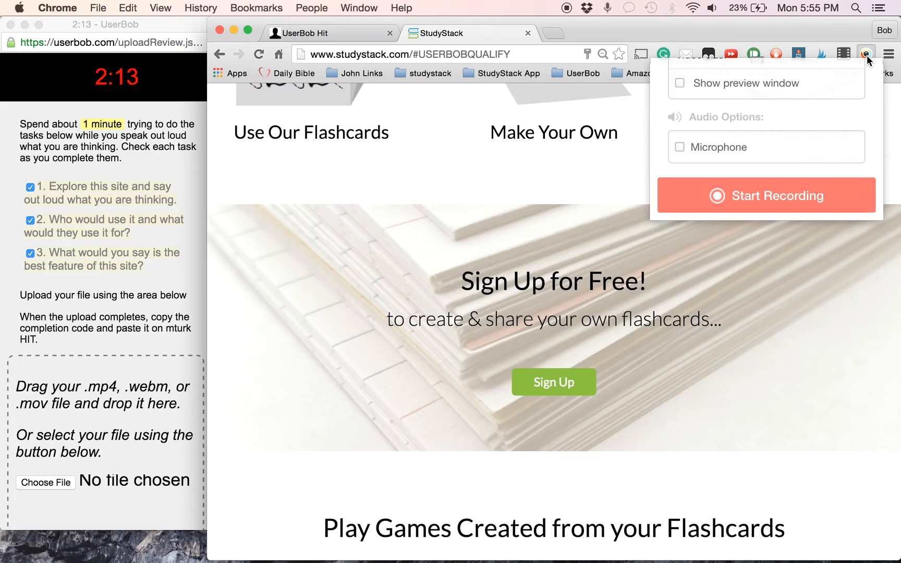
{"action": "left_click", "coordinate": [803, 80]}
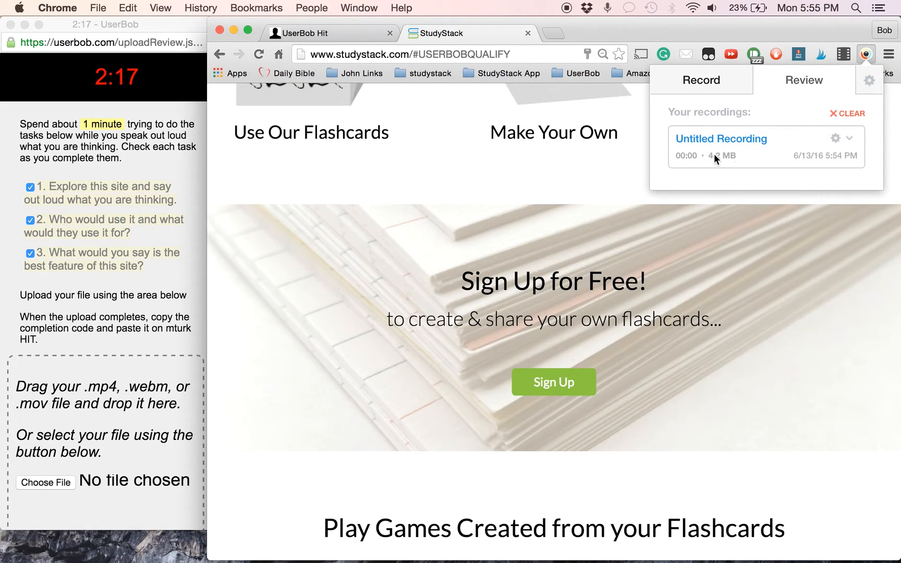
{"action": "mouse_move", "coordinate": [750, 145]}
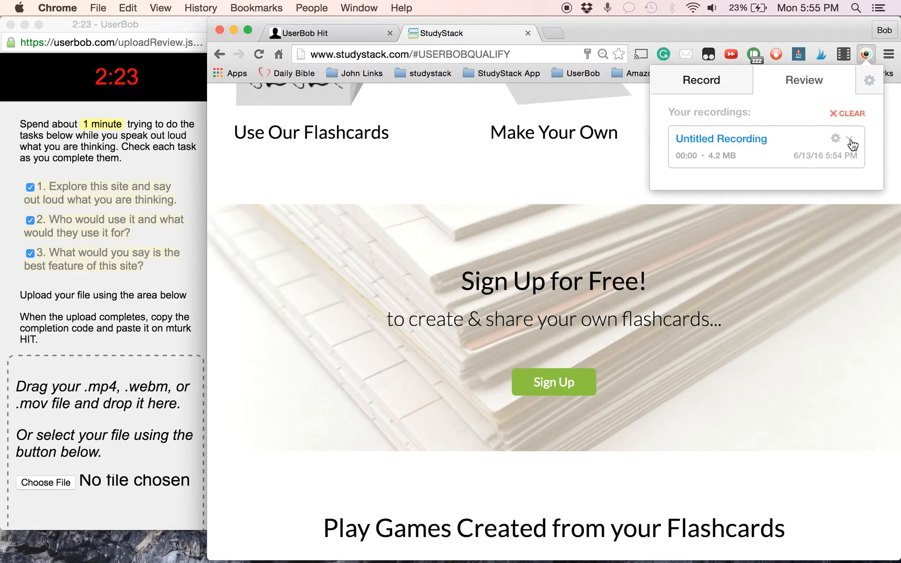
{"action": "left_click", "coordinate": [853, 138]}
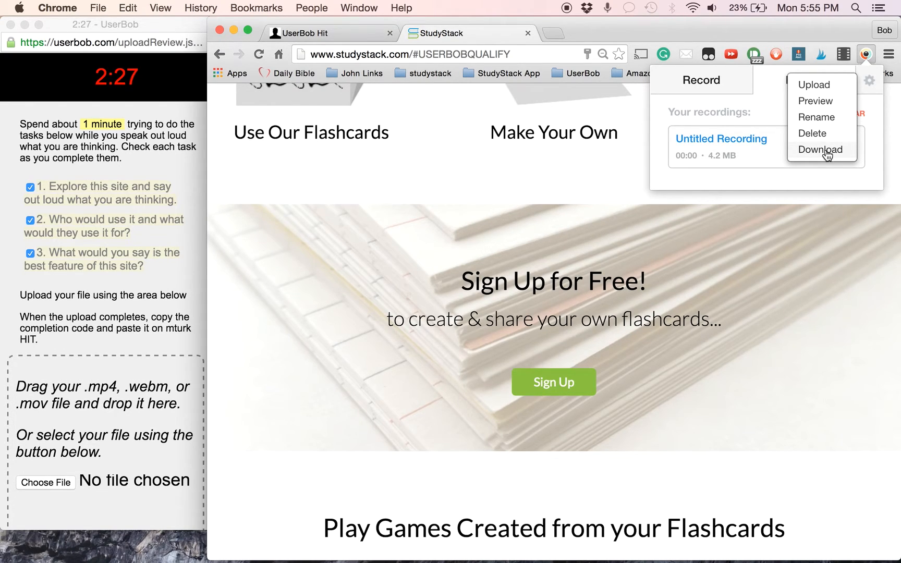
{"action": "left_click", "coordinate": [821, 149]}
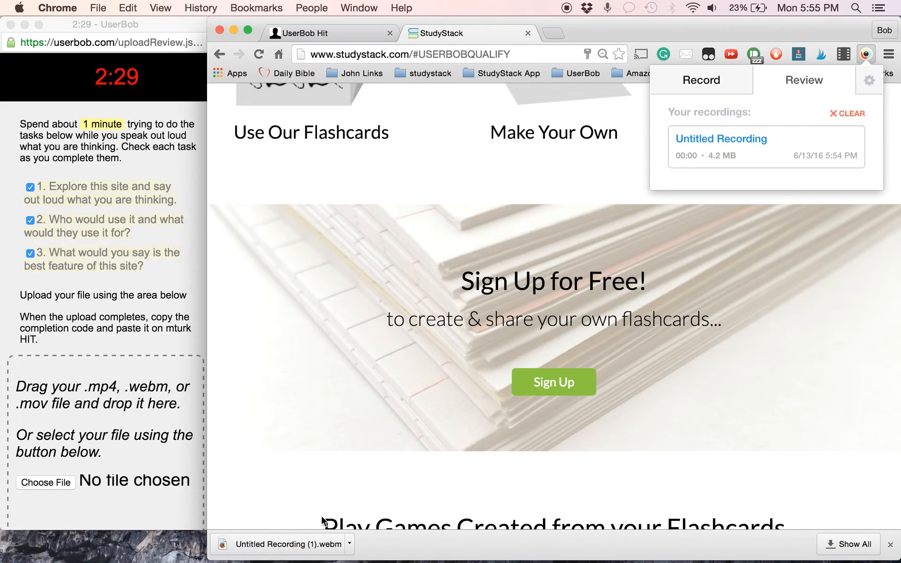
{"action": "mouse_move", "coordinate": [311, 552]}
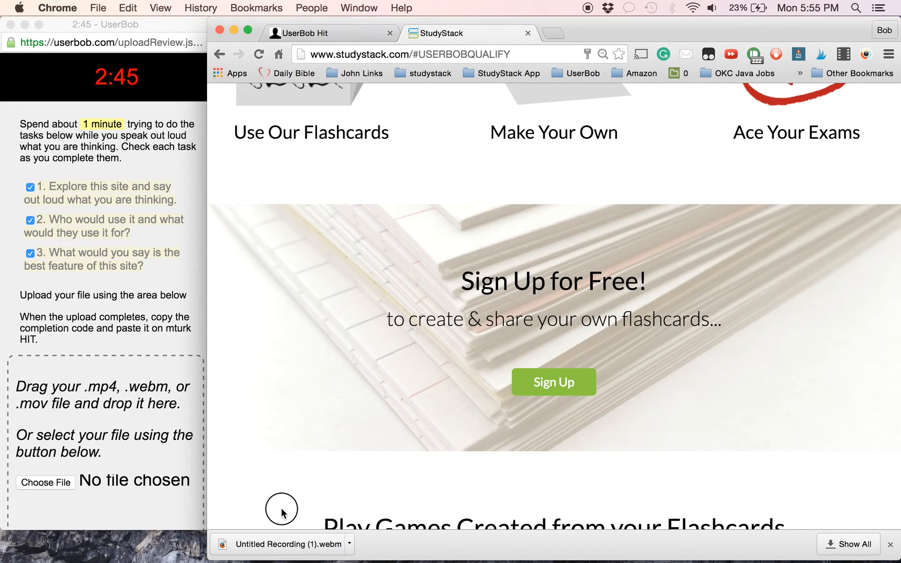
{"action": "scroll", "scroll_direction": "down", "scroll_amount": 3}
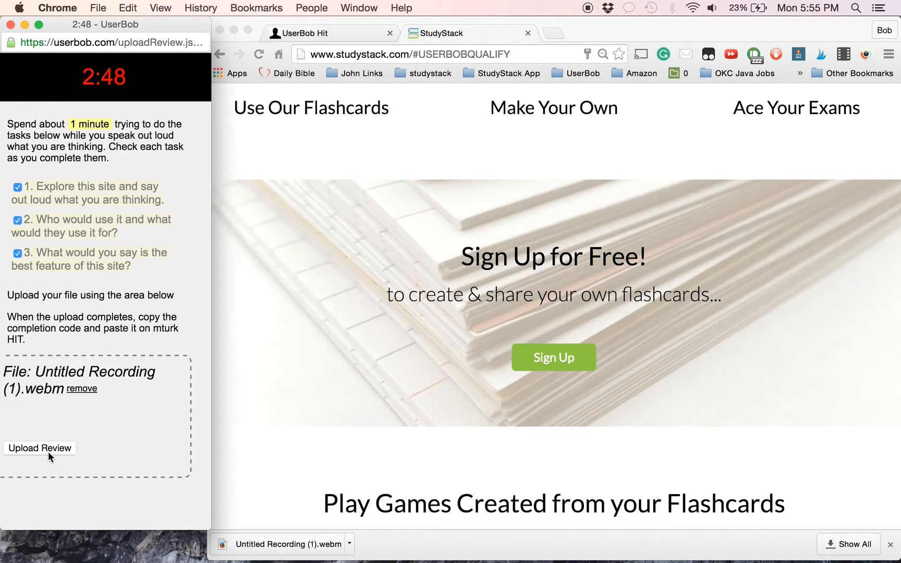
{"action": "left_click", "coordinate": [83, 389]}
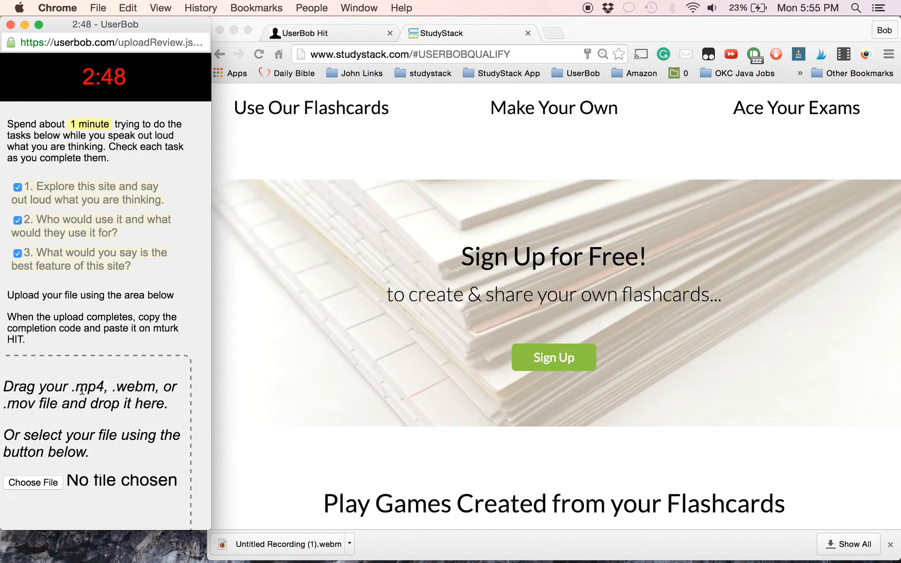
{"action": "mouse_move", "coordinate": [29, 489]}
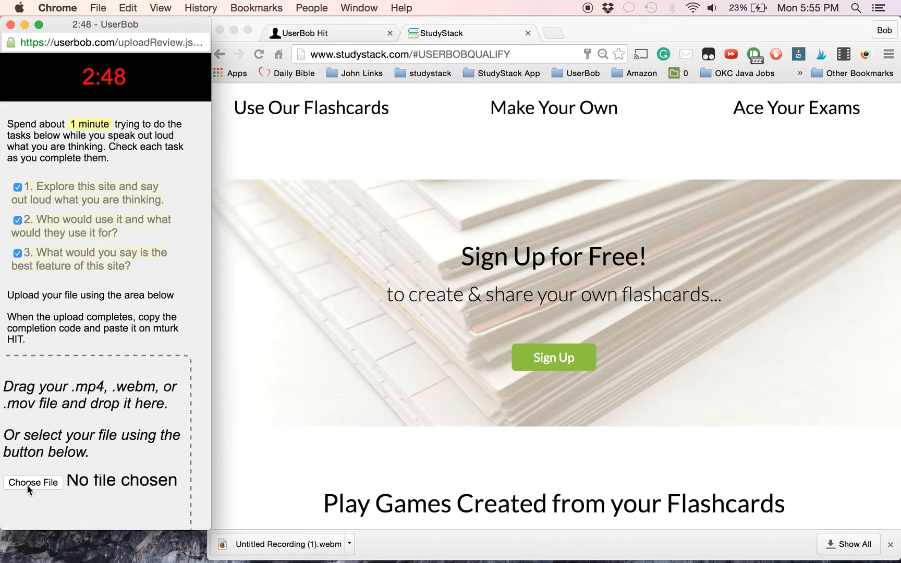
Attach Untitled Recording (1).webm from Downloads to the UserBob upload form
{"action": "left_click", "coordinate": [33, 482]}
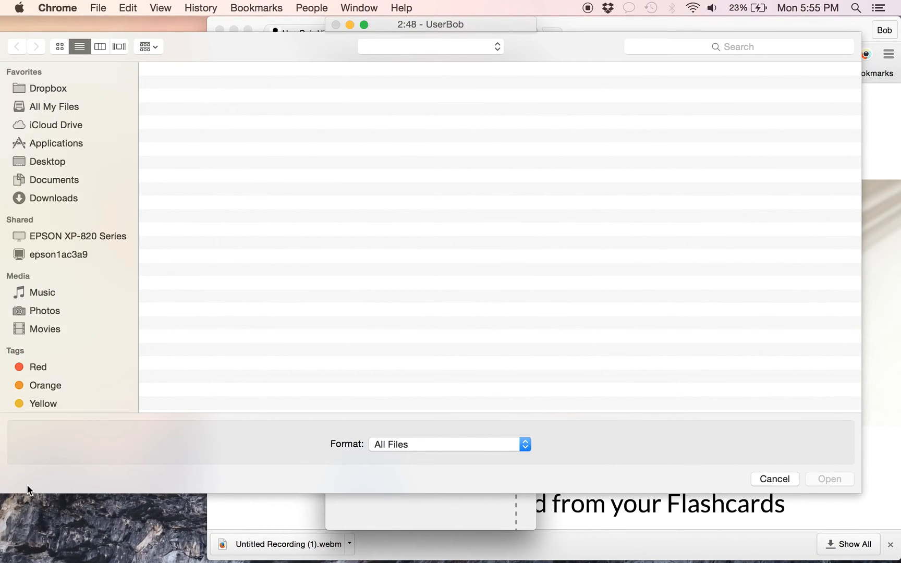
{"action": "left_click", "coordinate": [54, 199]}
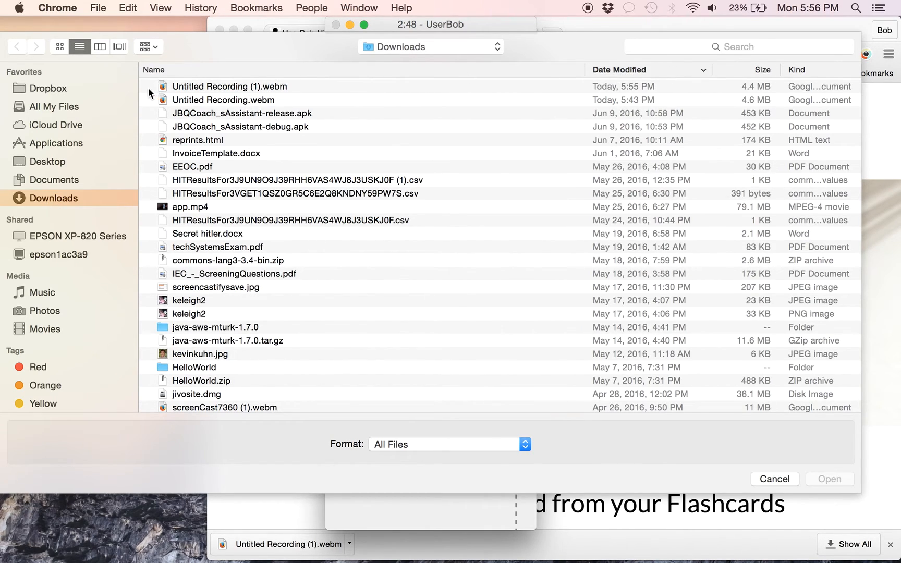
{"action": "left_click", "coordinate": [230, 87]}
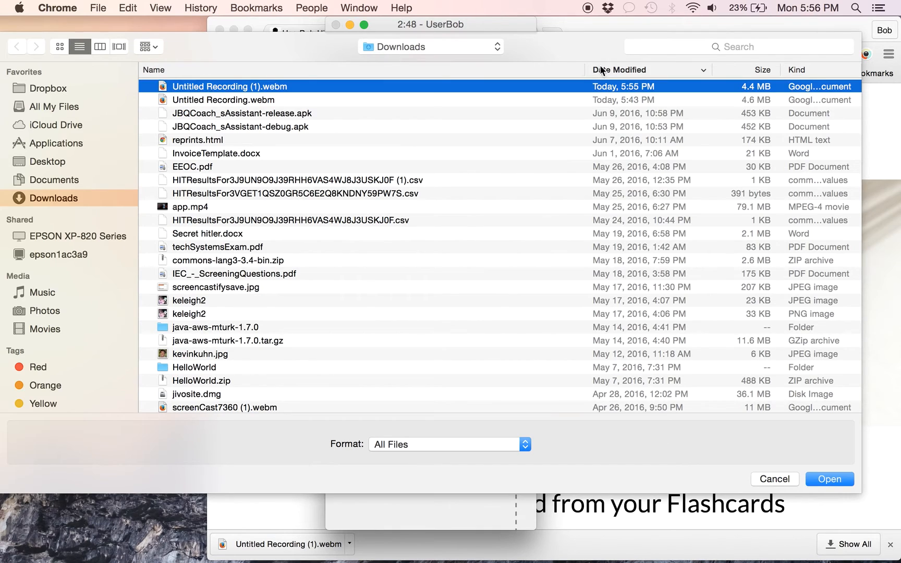
{"action": "mouse_move", "coordinate": [798, 11]}
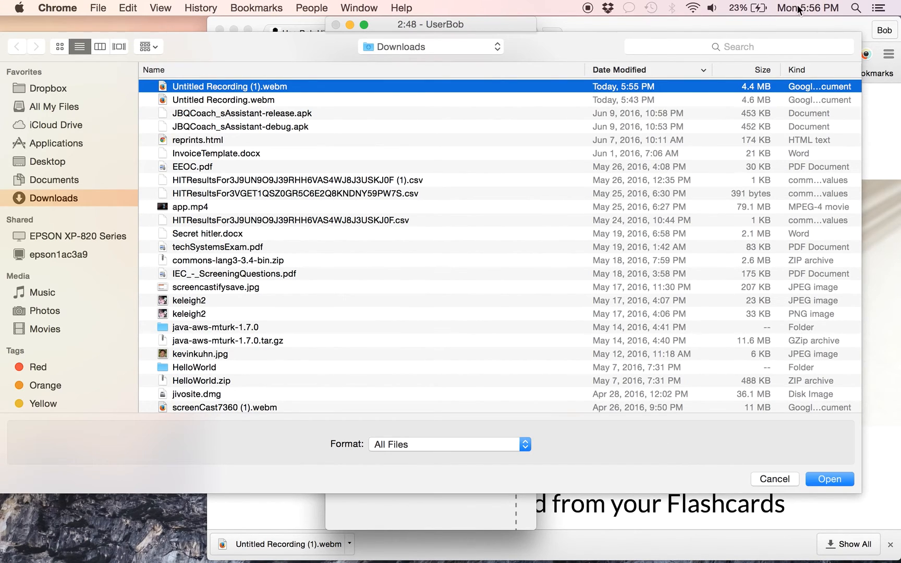
{"action": "mouse_move", "coordinate": [637, 90]}
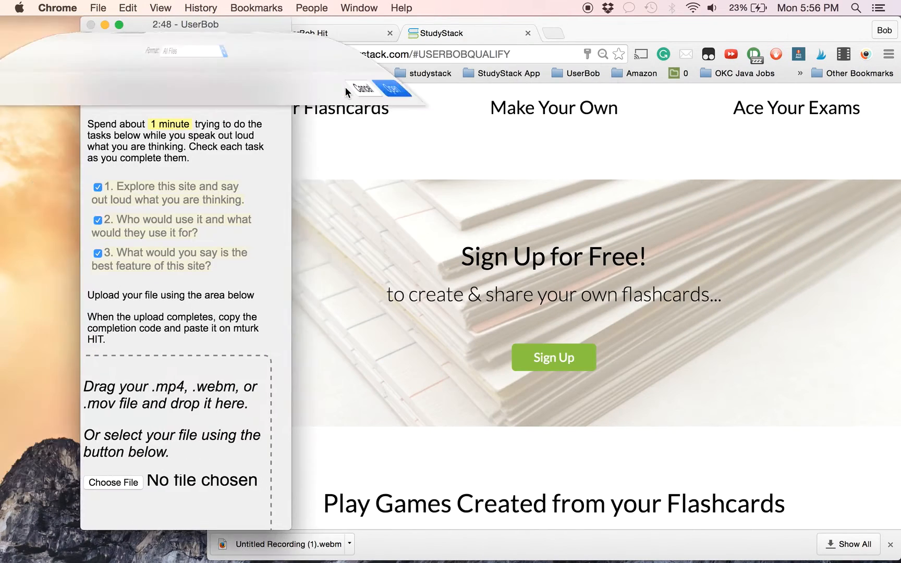
{"action": "left_click", "coordinate": [392, 88]}
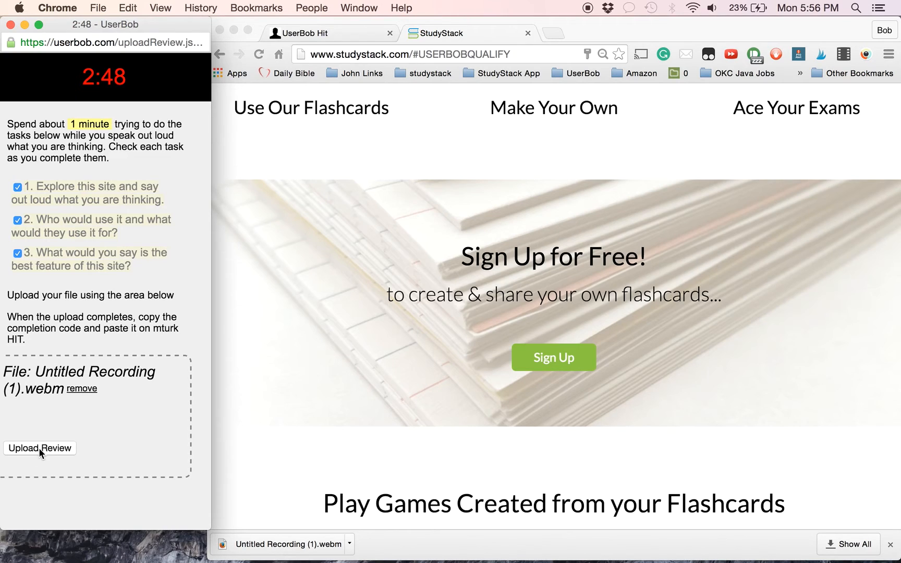
Upload the attached recording to UserBob to receive the completion code
{"action": "left_click", "coordinate": [39, 448]}
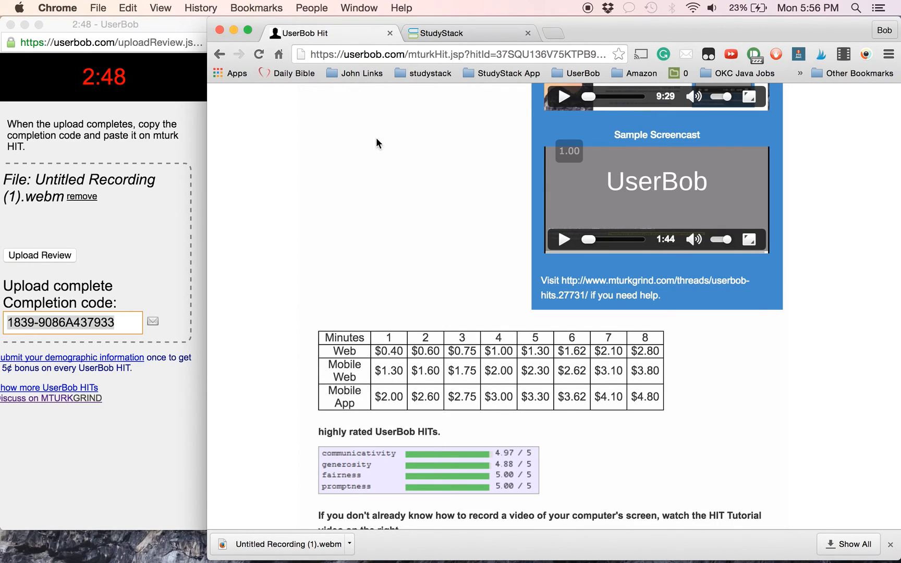
{"action": "scroll", "scroll_direction": "down", "scroll_amount": 3}
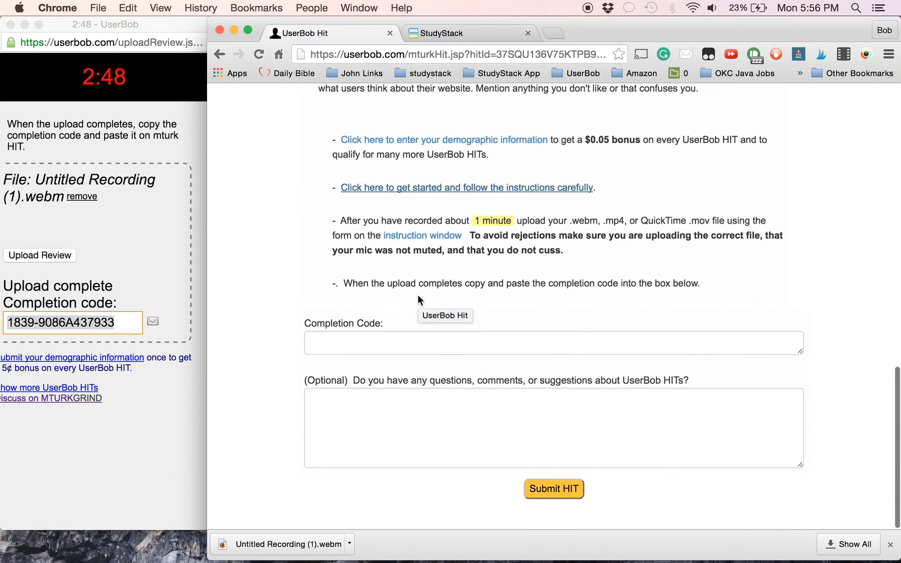
{"action": "left_click", "coordinate": [554, 345]}
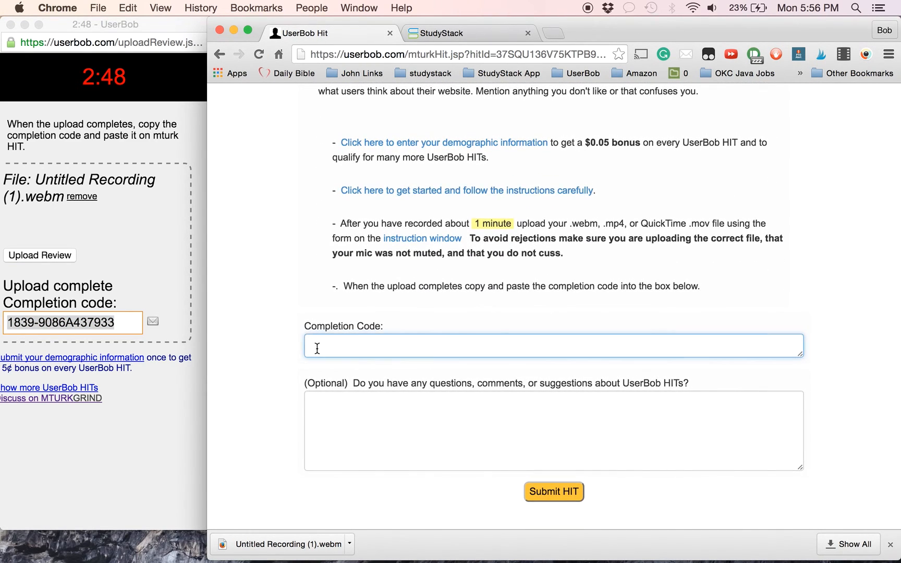
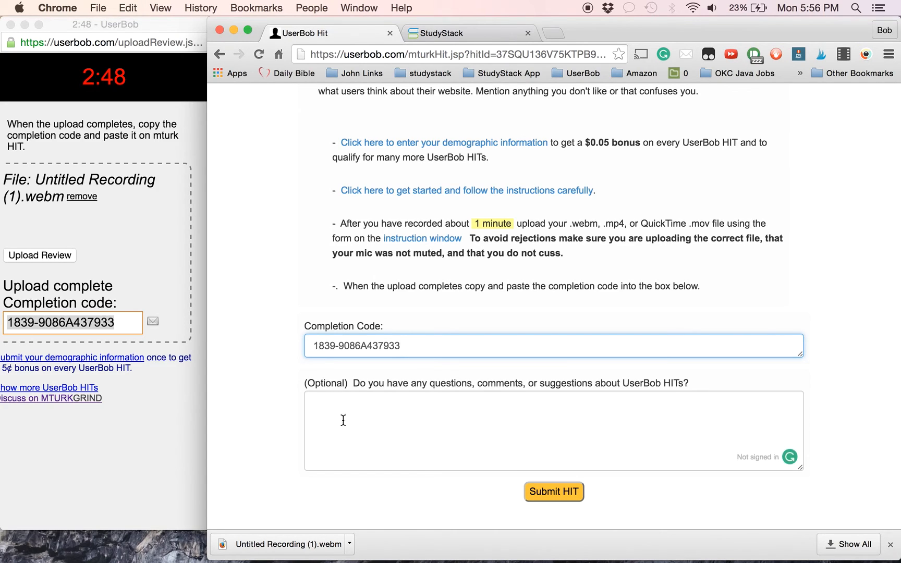
{"action": "left_click", "coordinate": [554, 431]}
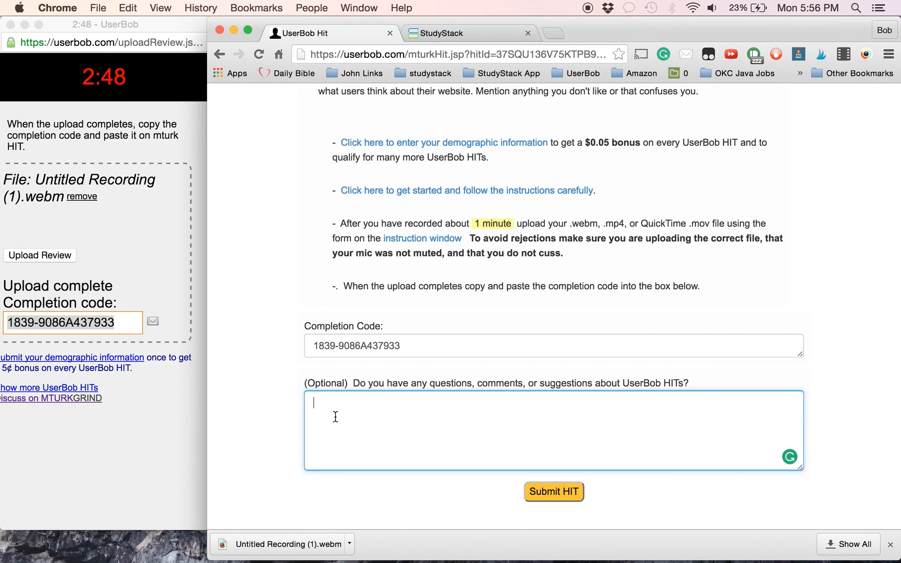
{"action": "mouse_move", "coordinate": [509, 443]}
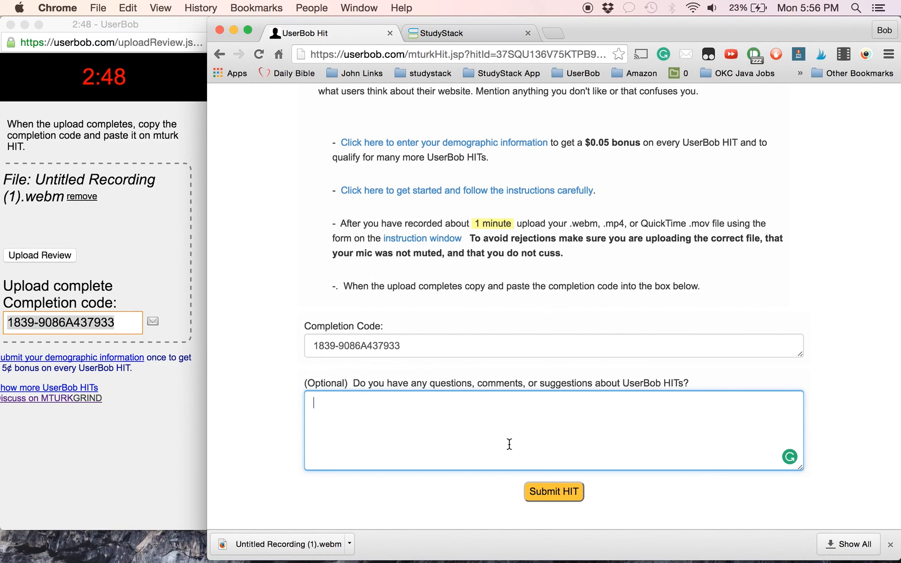